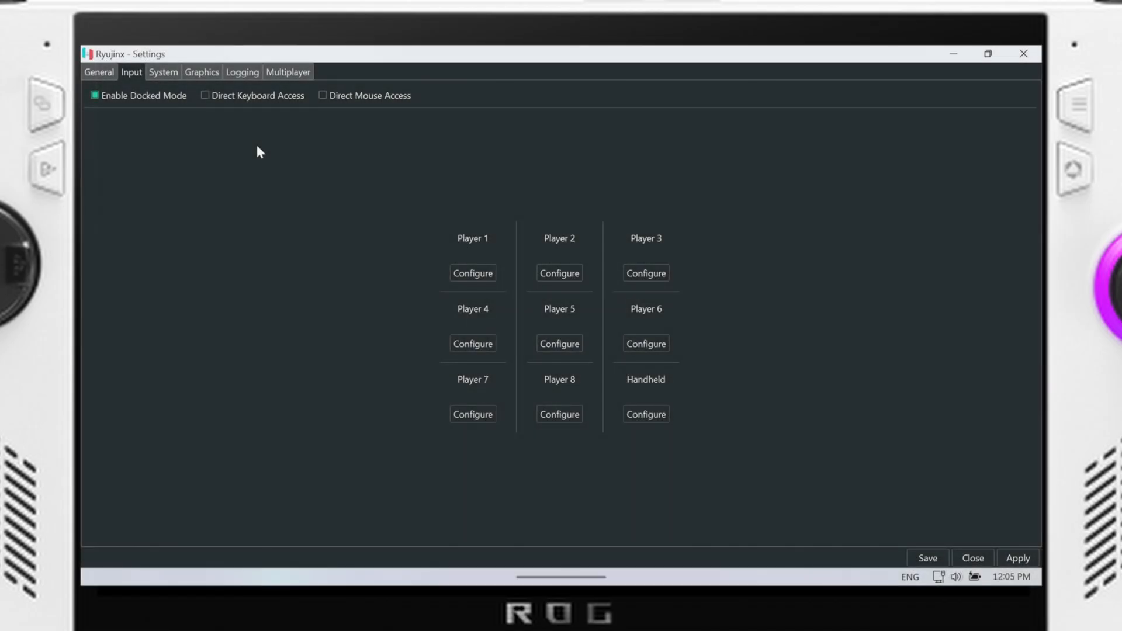
mouse_move(279, 157)
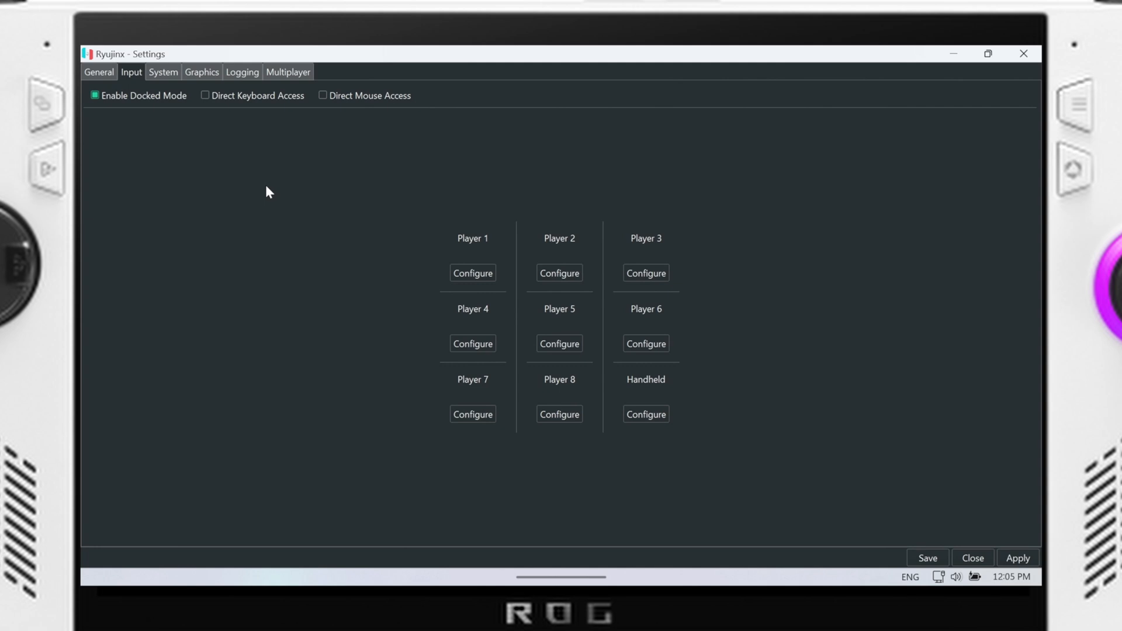
mouse_move(216, 115)
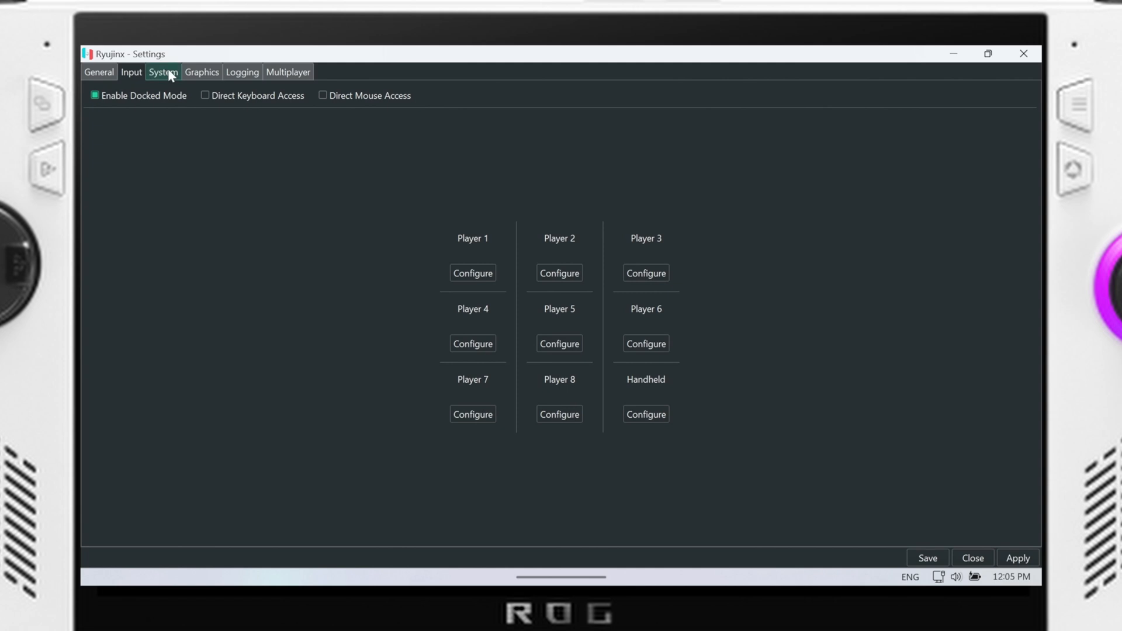
Open Player 1's controller configuration and keep the Xbox 360 controller as input device.
left_click(131, 71)
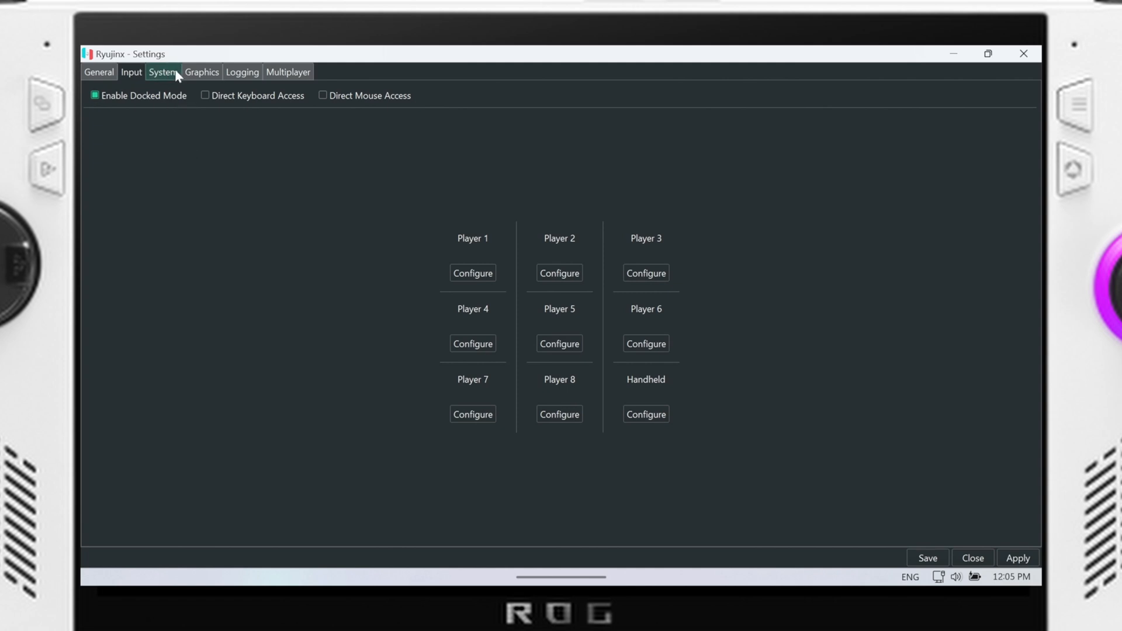
mouse_move(172, 75)
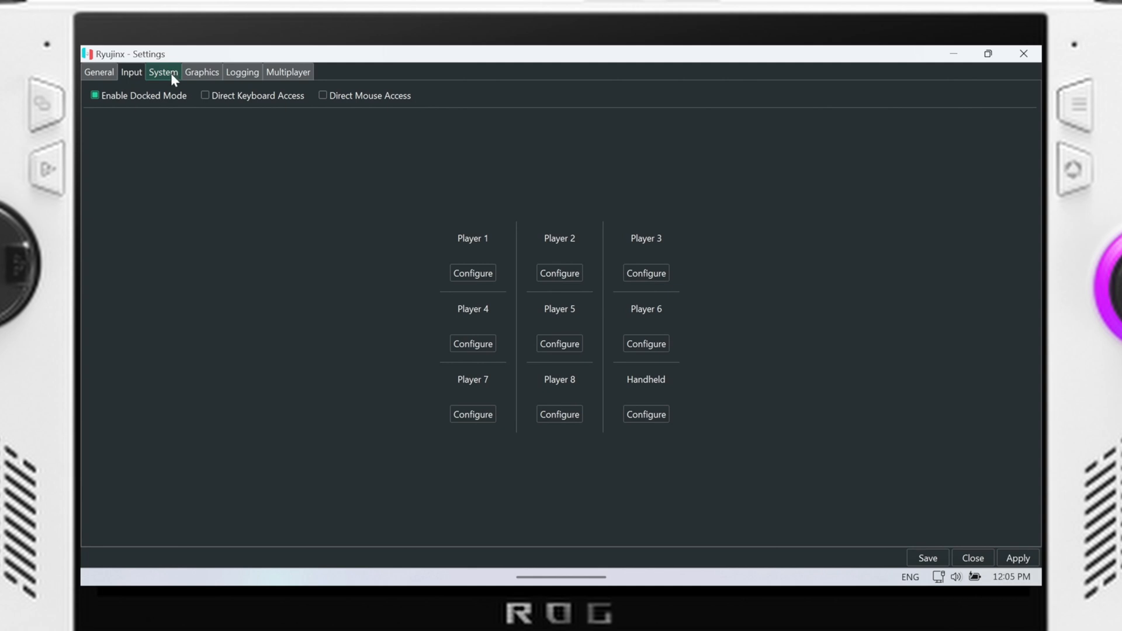
left_click(131, 71)
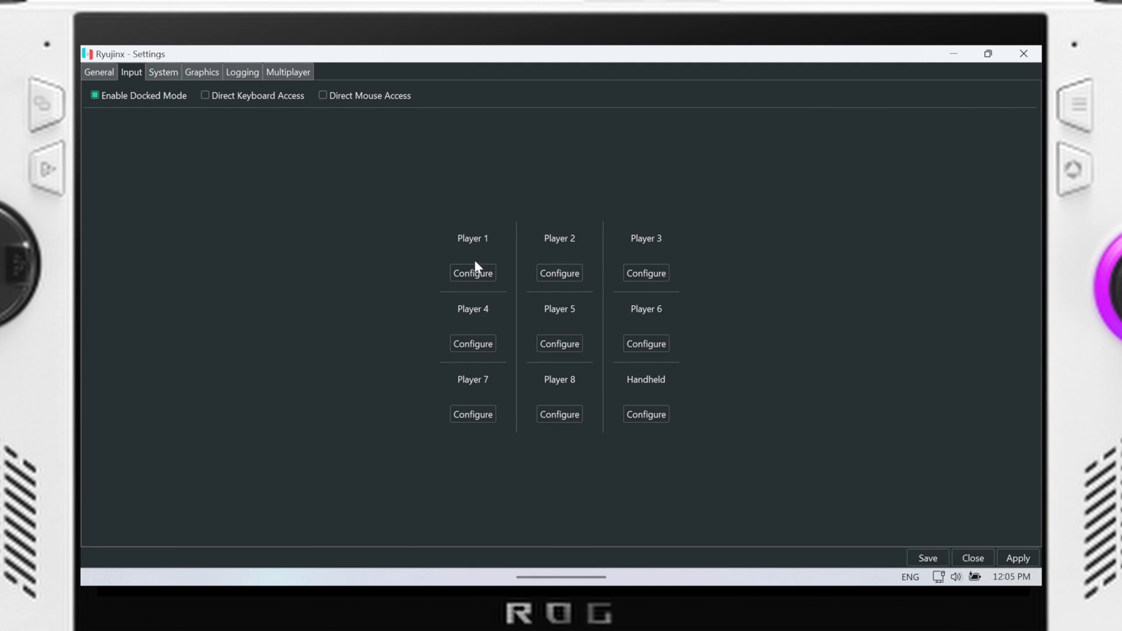
mouse_move(319, 201)
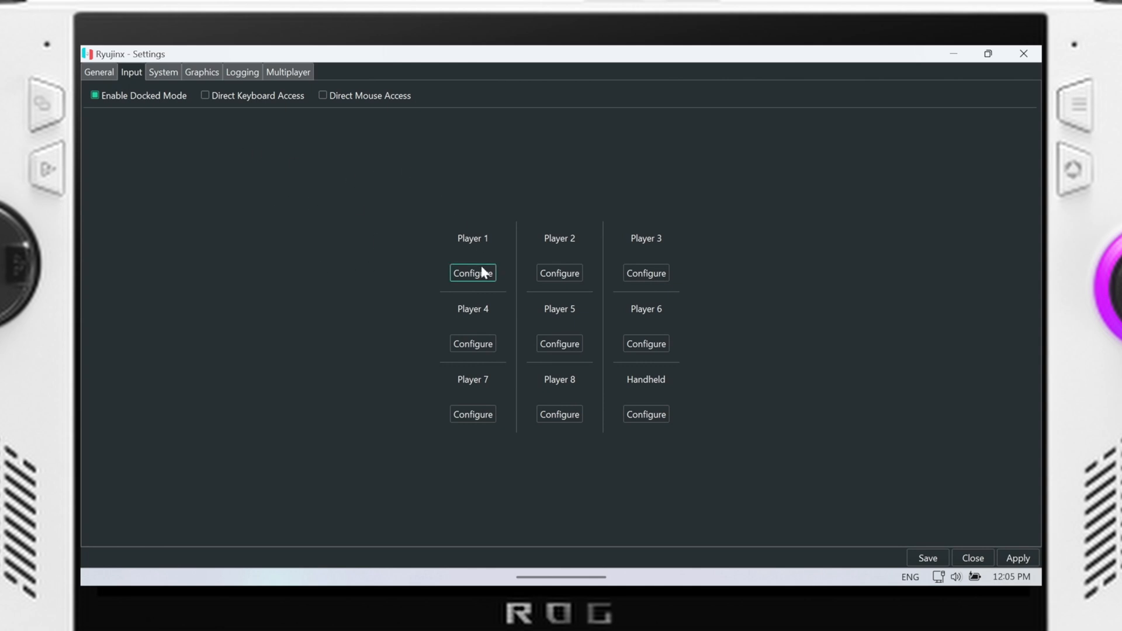
left_click(472, 273)
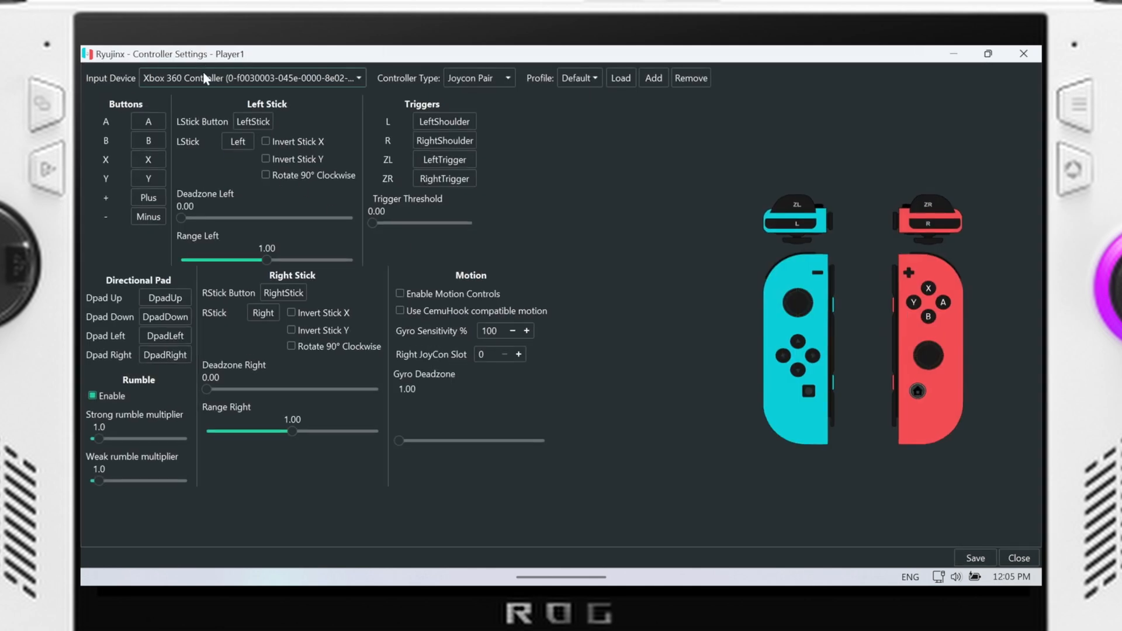
left_click(253, 78)
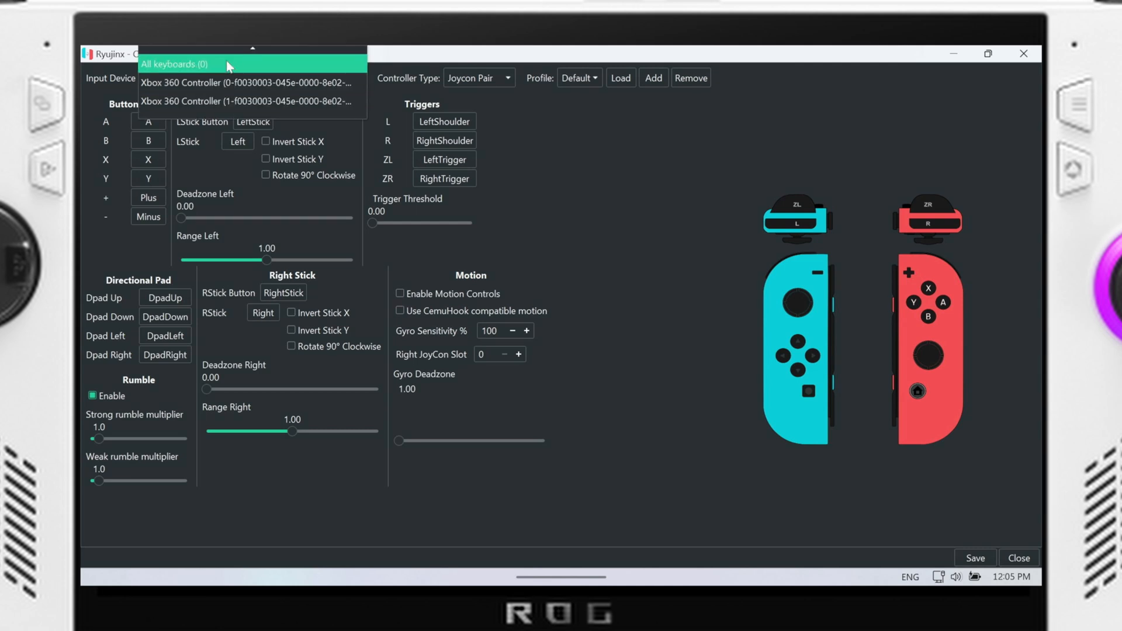
left_click(247, 83)
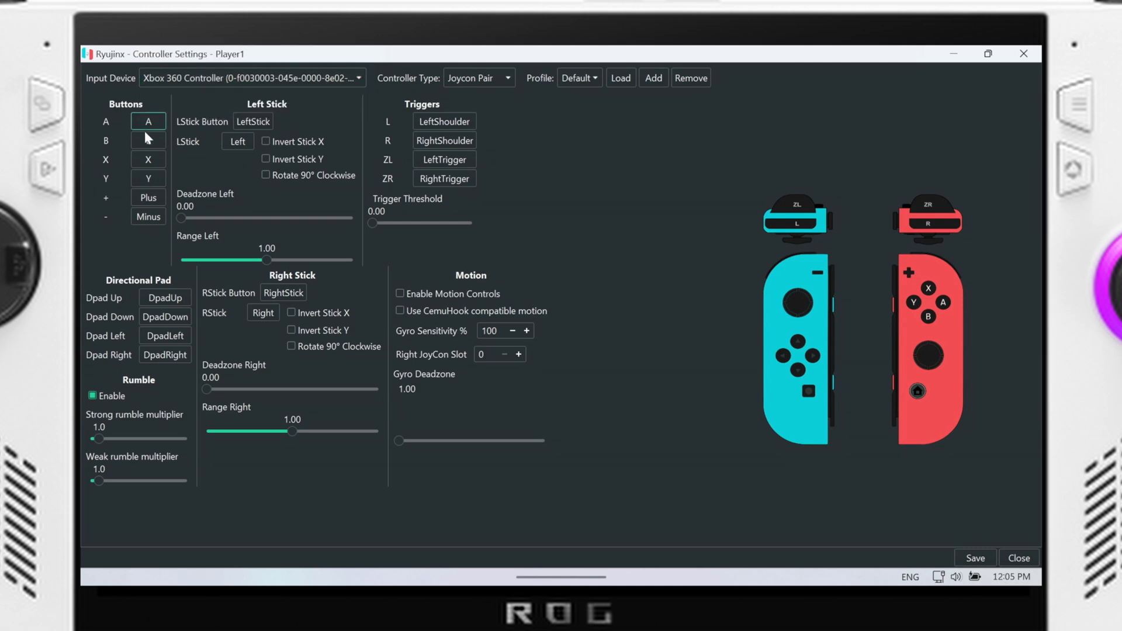
Review a button mapping and choose a controller type from the Controller Type list.
left_click(148, 178)
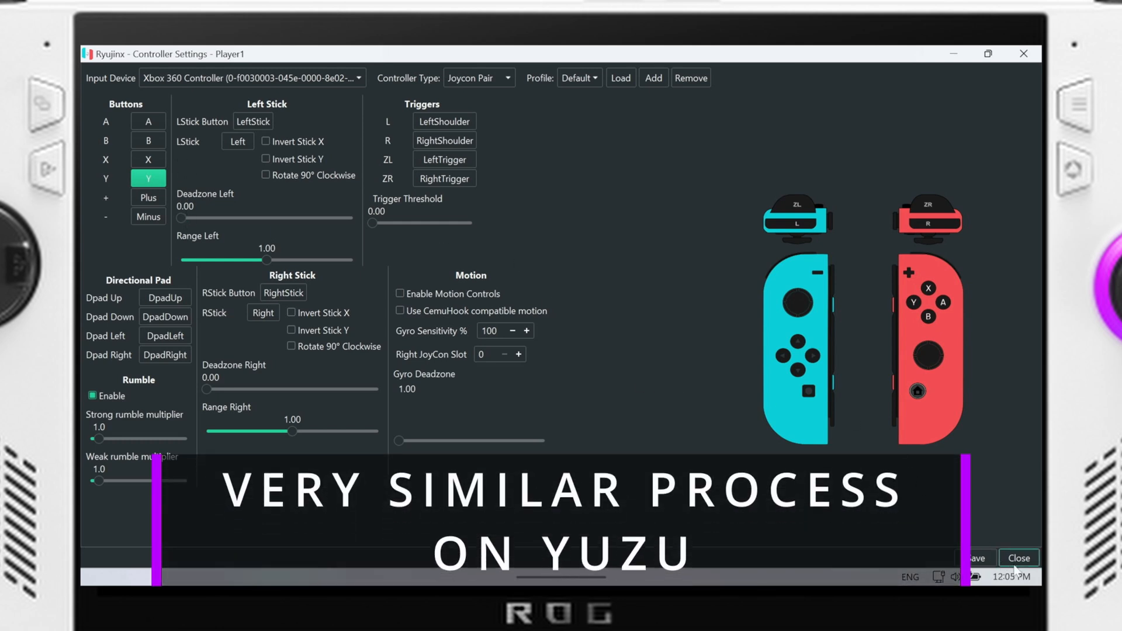
mouse_move(678, 198)
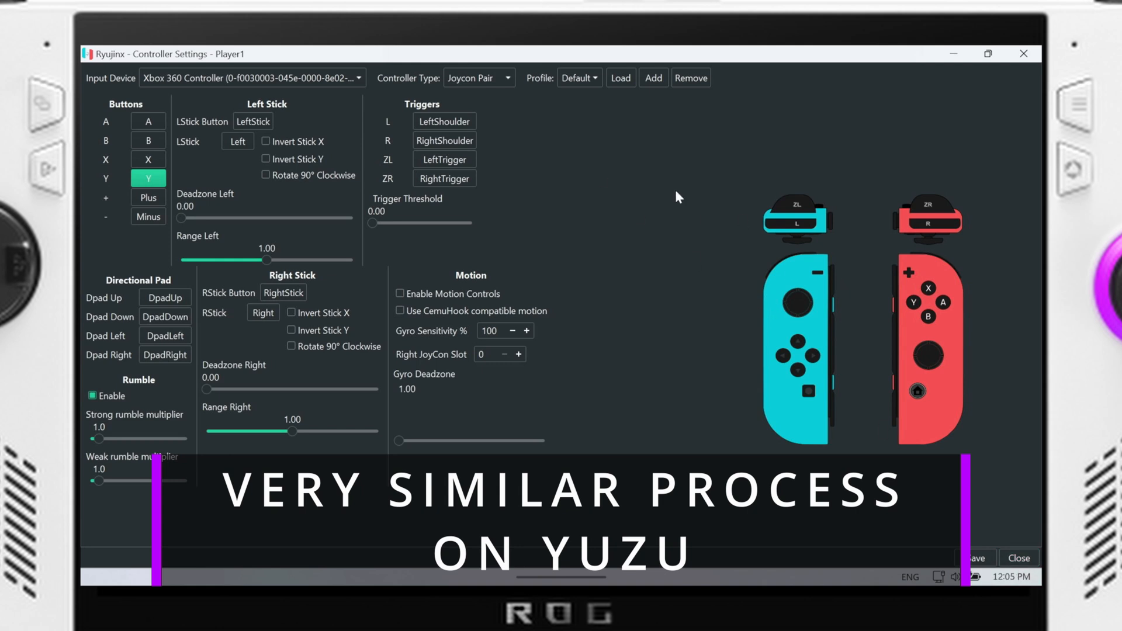
left_click(478, 77)
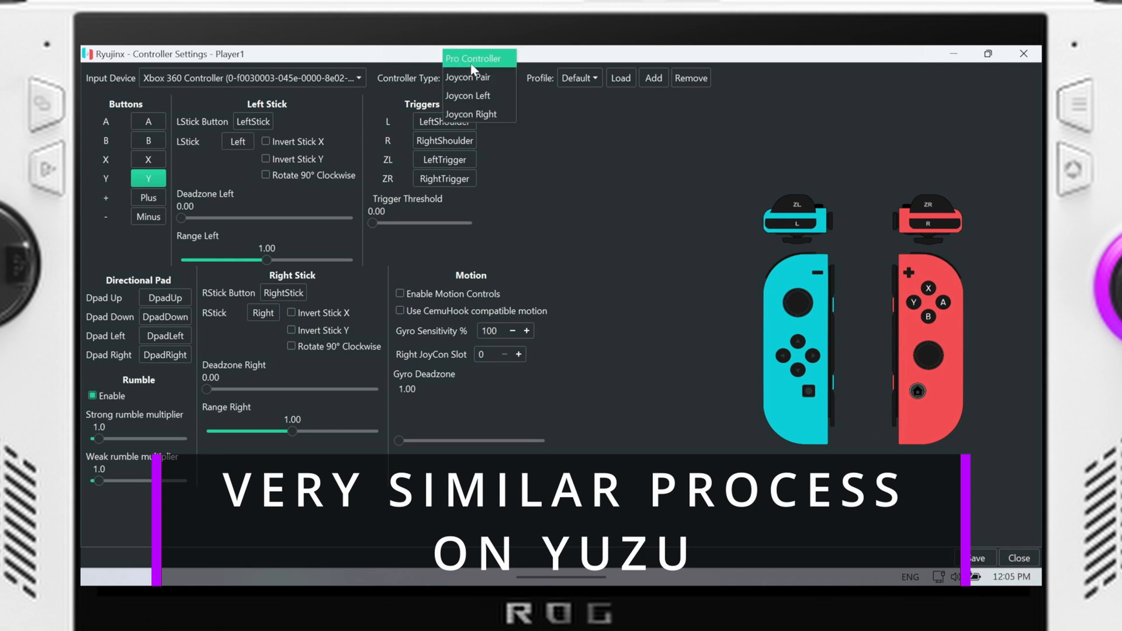
left_click(477, 58)
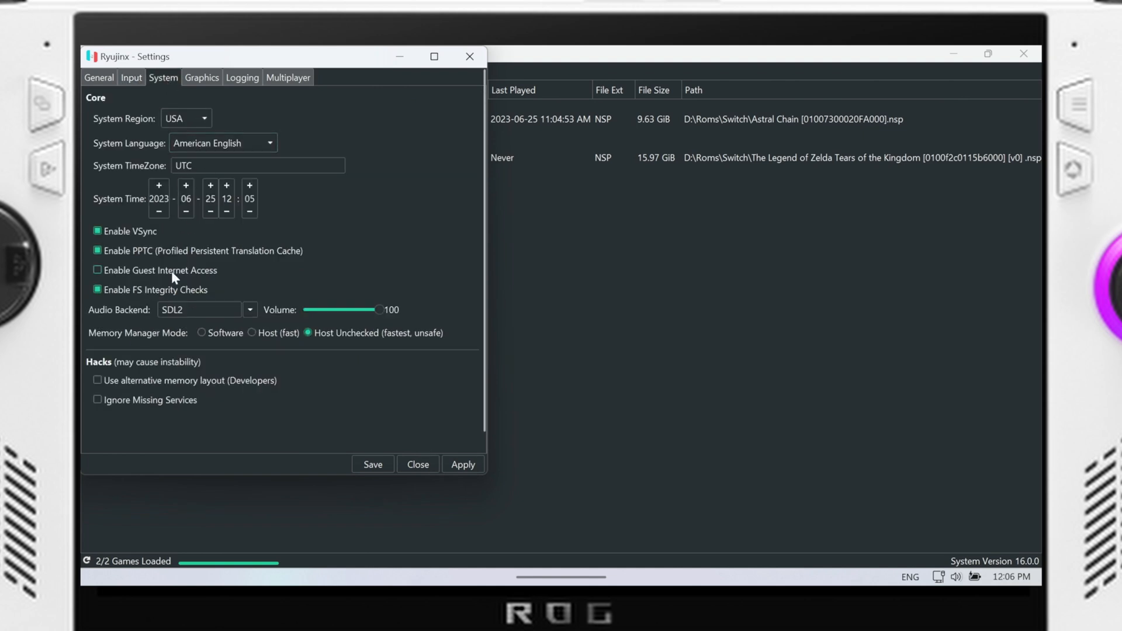
mouse_move(177, 281)
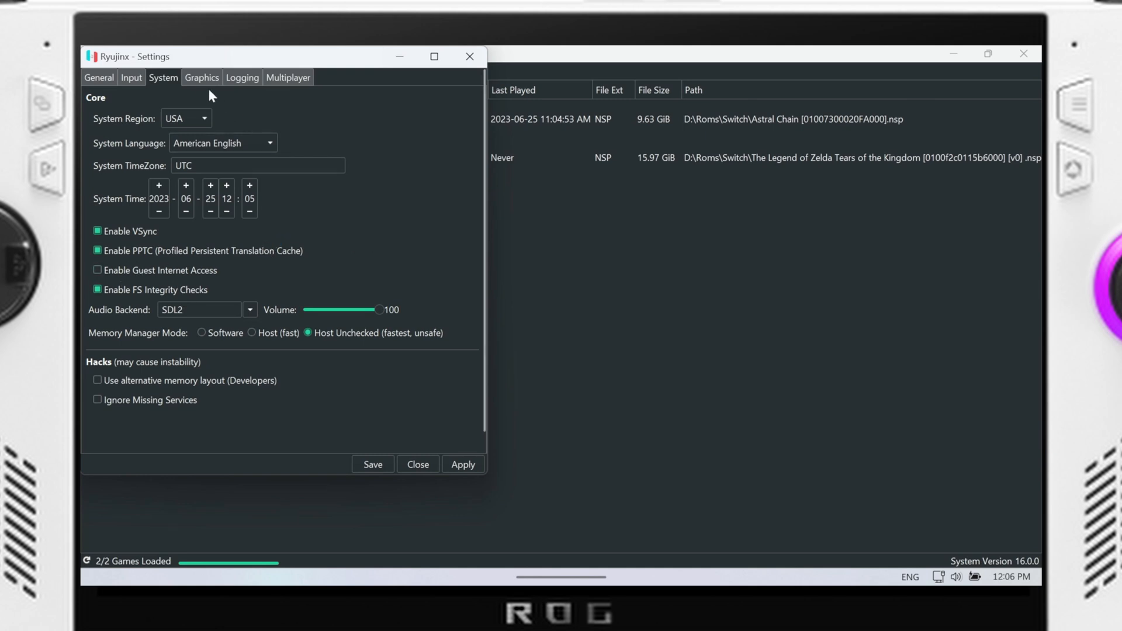
Review graphics settings, keeping backend multithreading and Vulkan as the graphics backend.
left_click(201, 77)
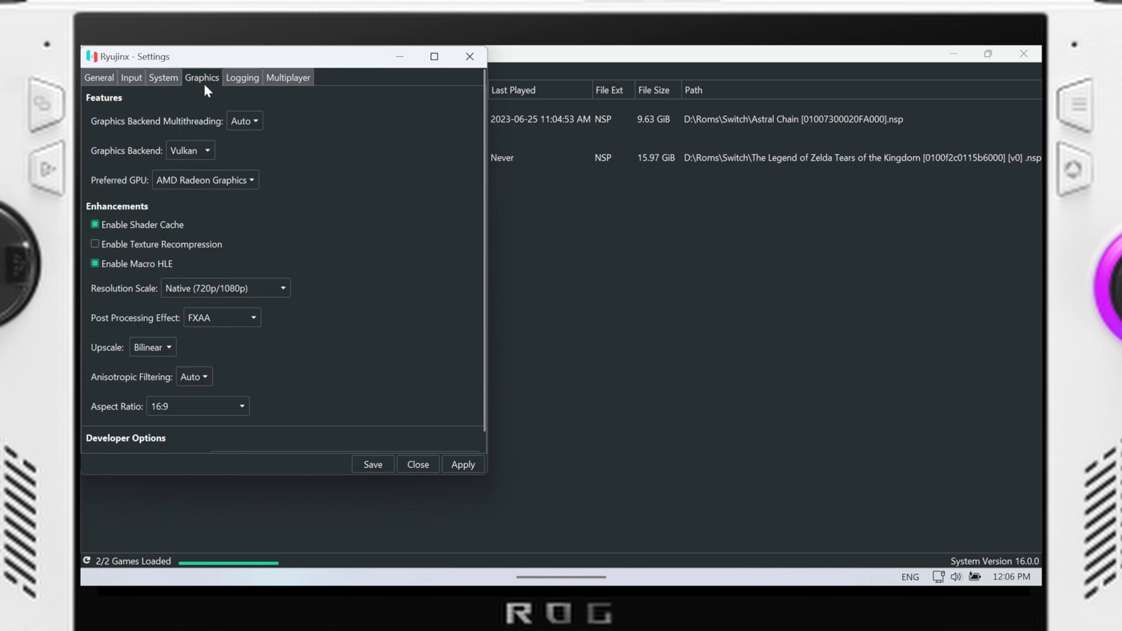
left_click(243, 120)
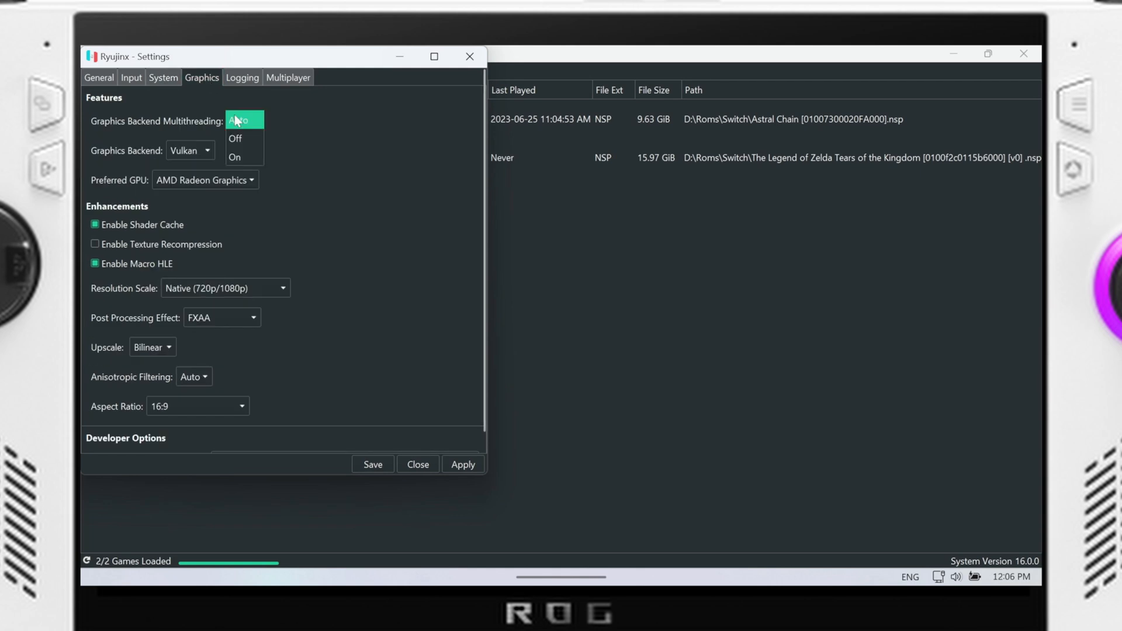
mouse_move(287, 132)
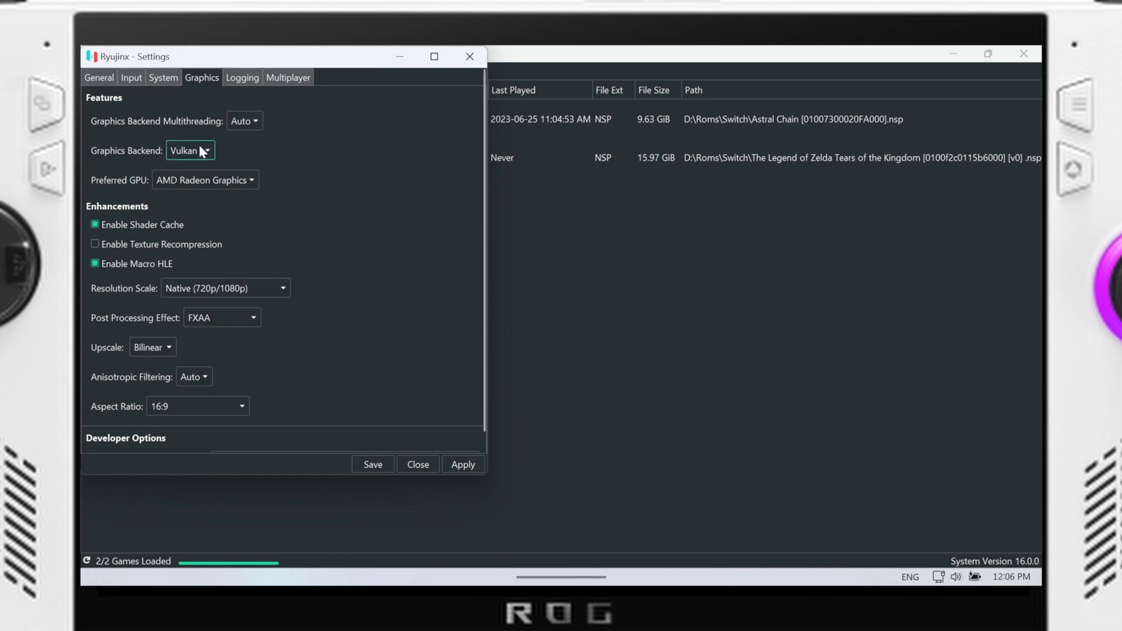
left_click(189, 151)
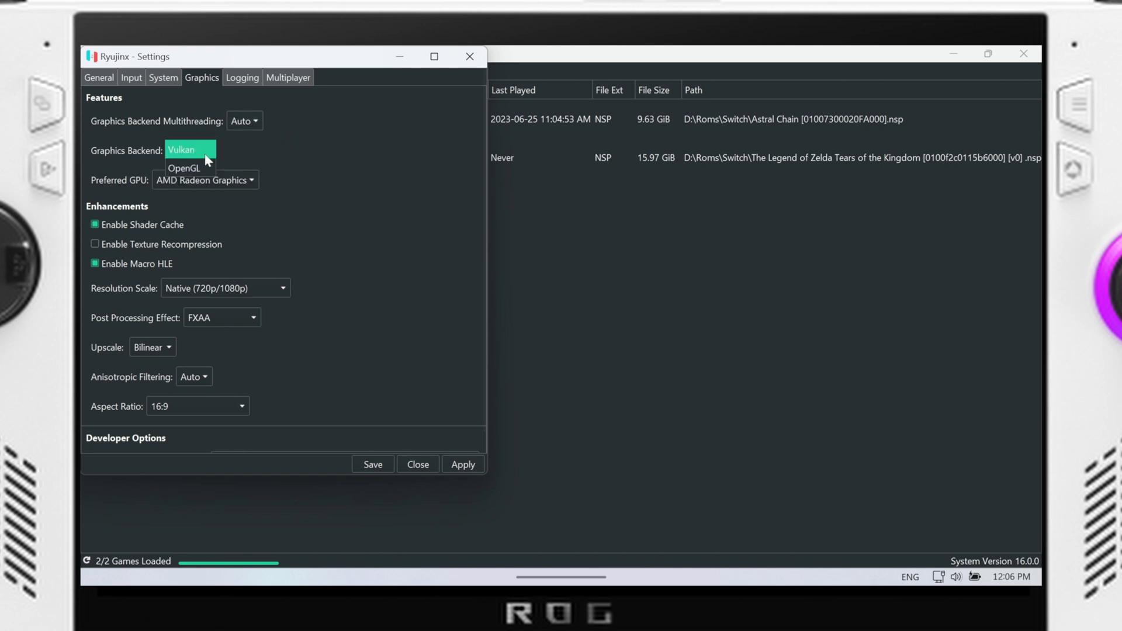
left_click(188, 150)
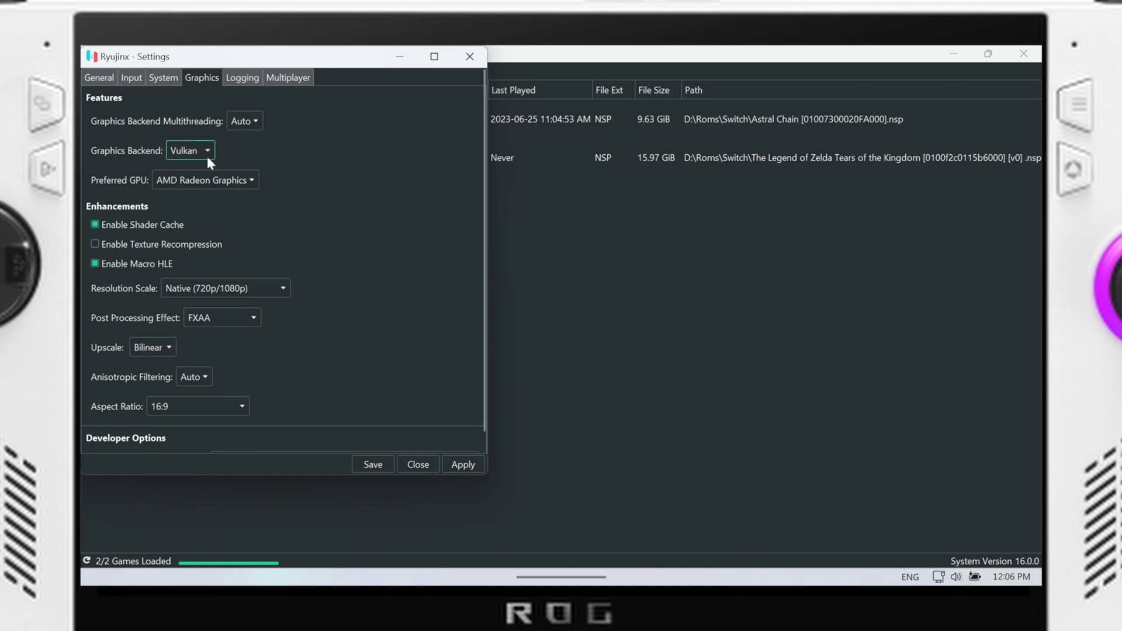
mouse_move(191, 239)
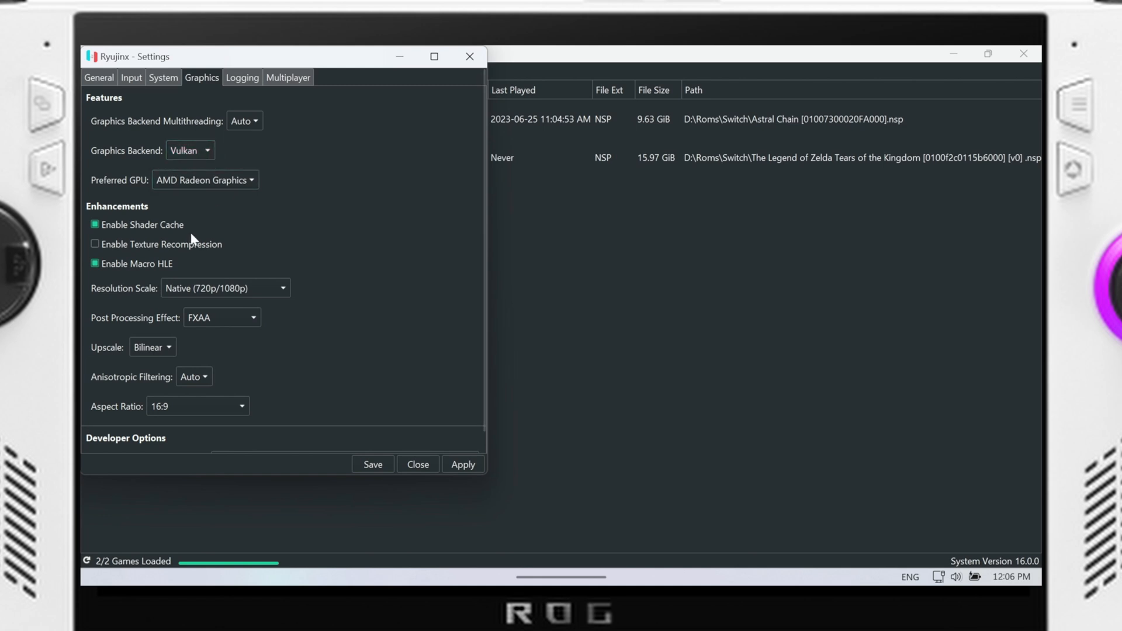
mouse_move(140, 256)
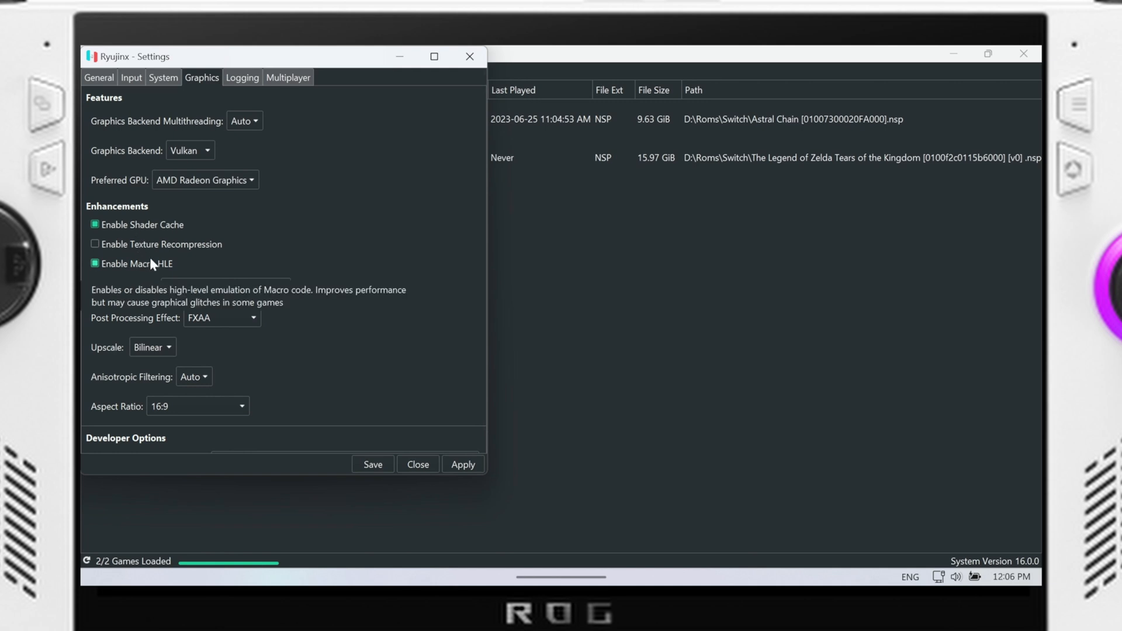
Toggle Macro HLE and Texture Recompression off and back to their original states.
left_click(95, 263)
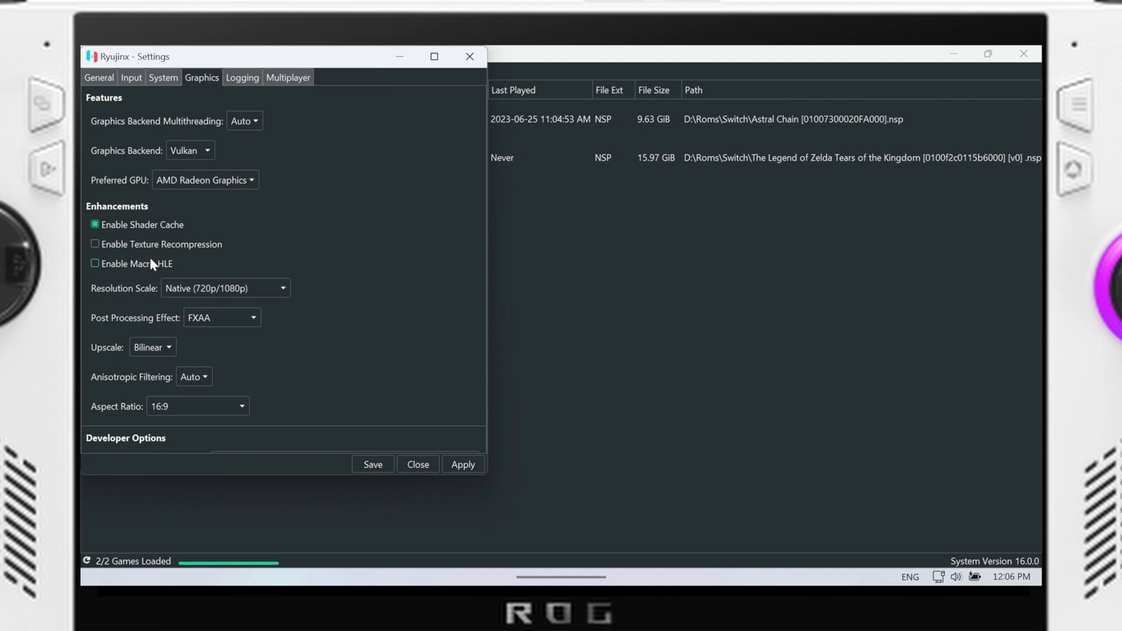
left_click(95, 264)
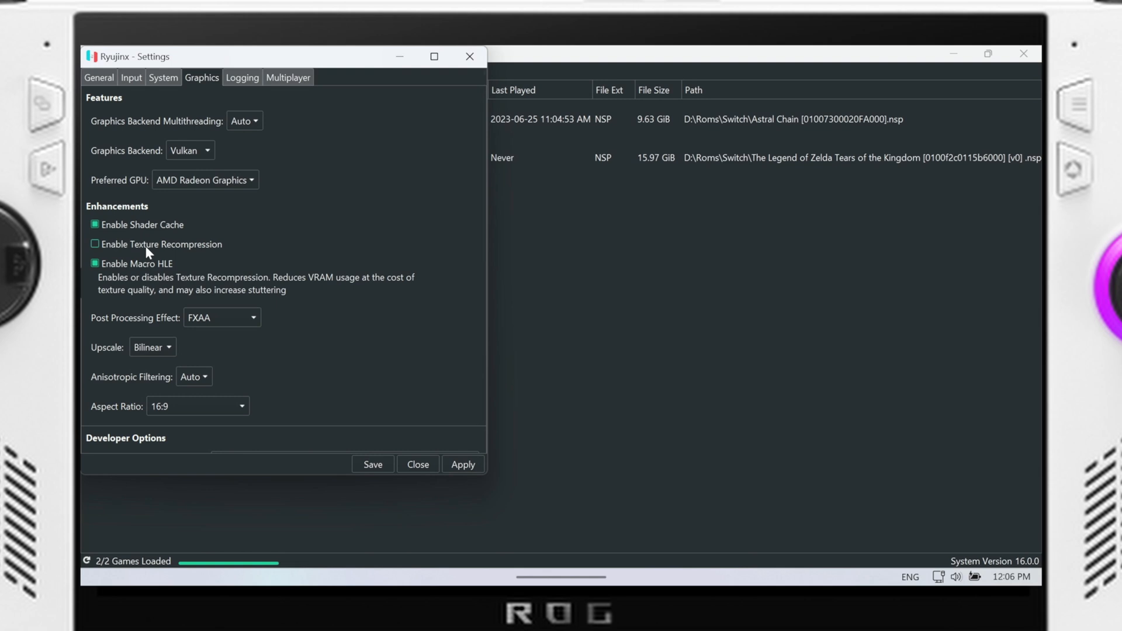
left_click(95, 244)
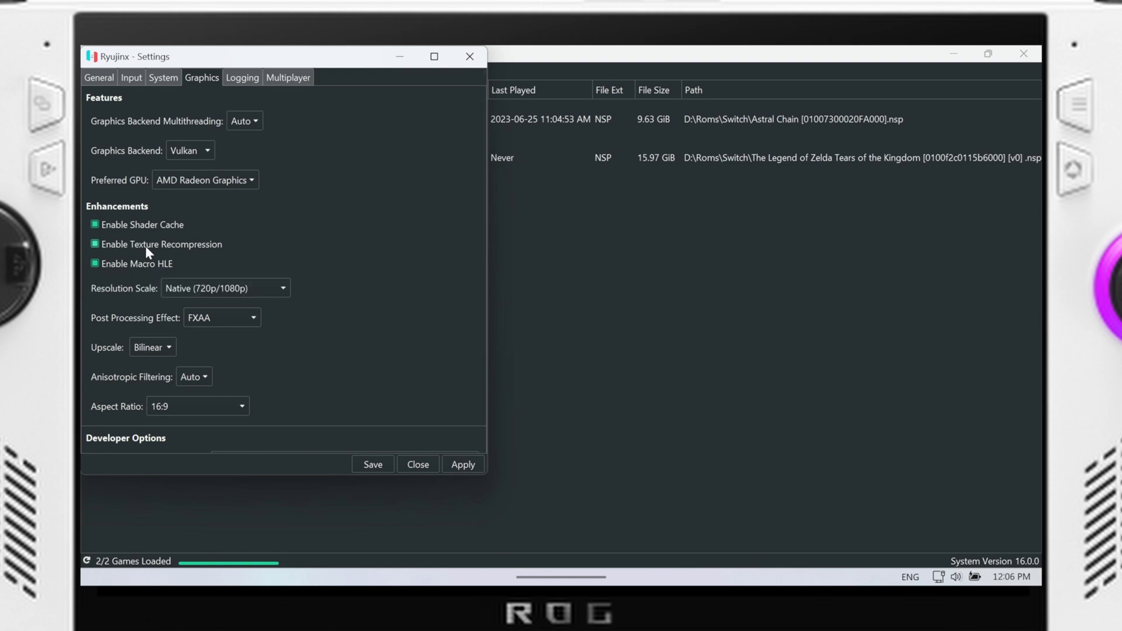
left_click(95, 245)
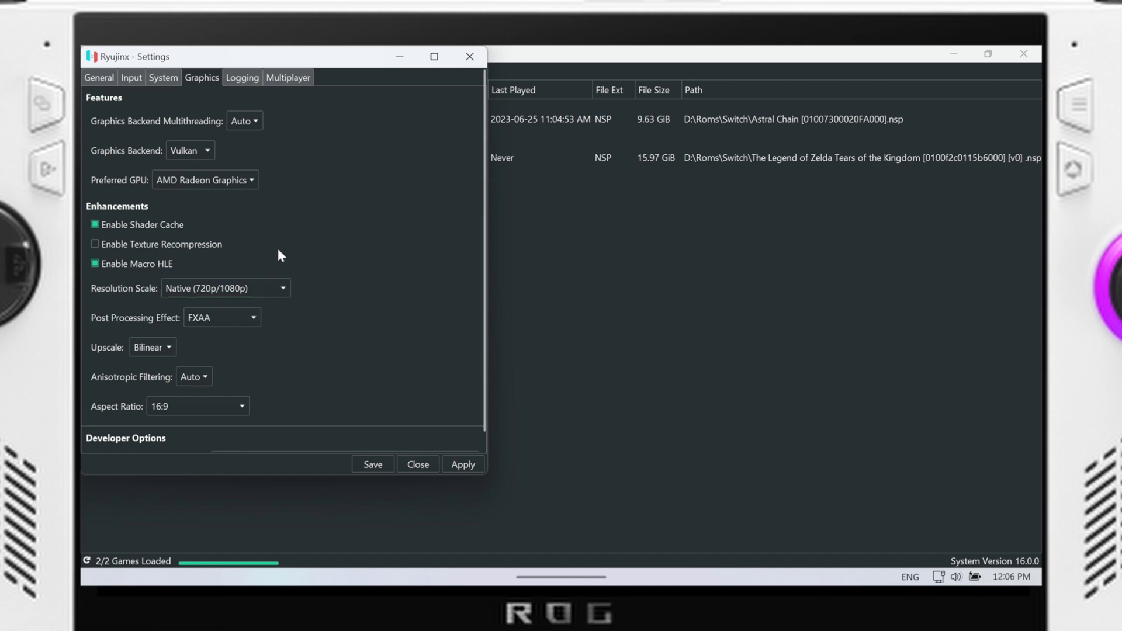
mouse_move(240, 343)
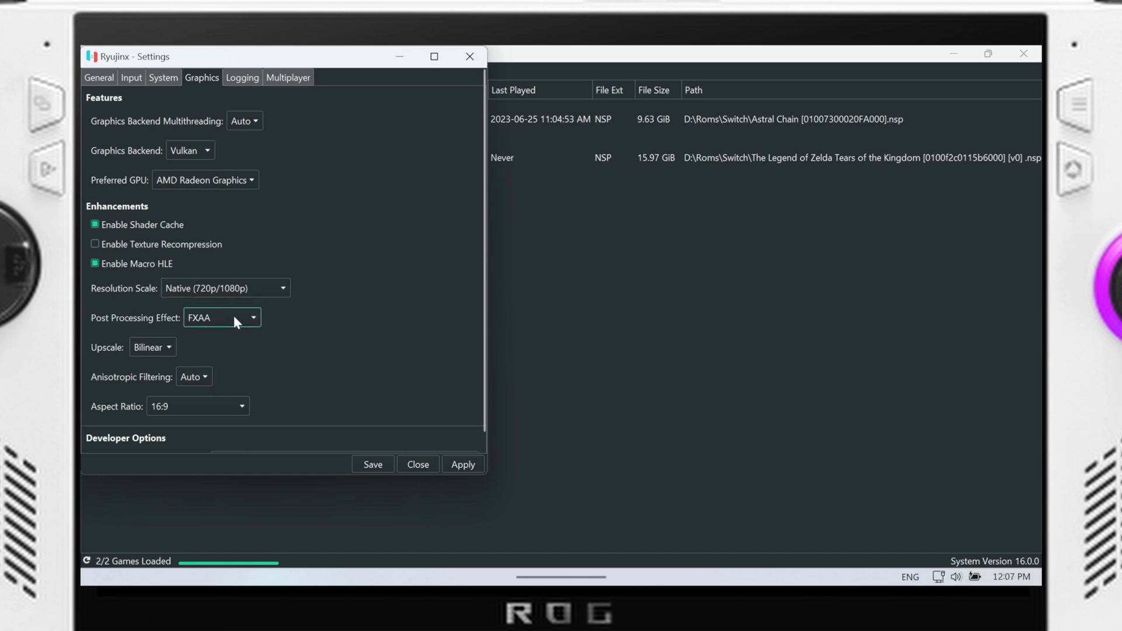
Keep FXAA as the post-processing effect.
left_click(220, 317)
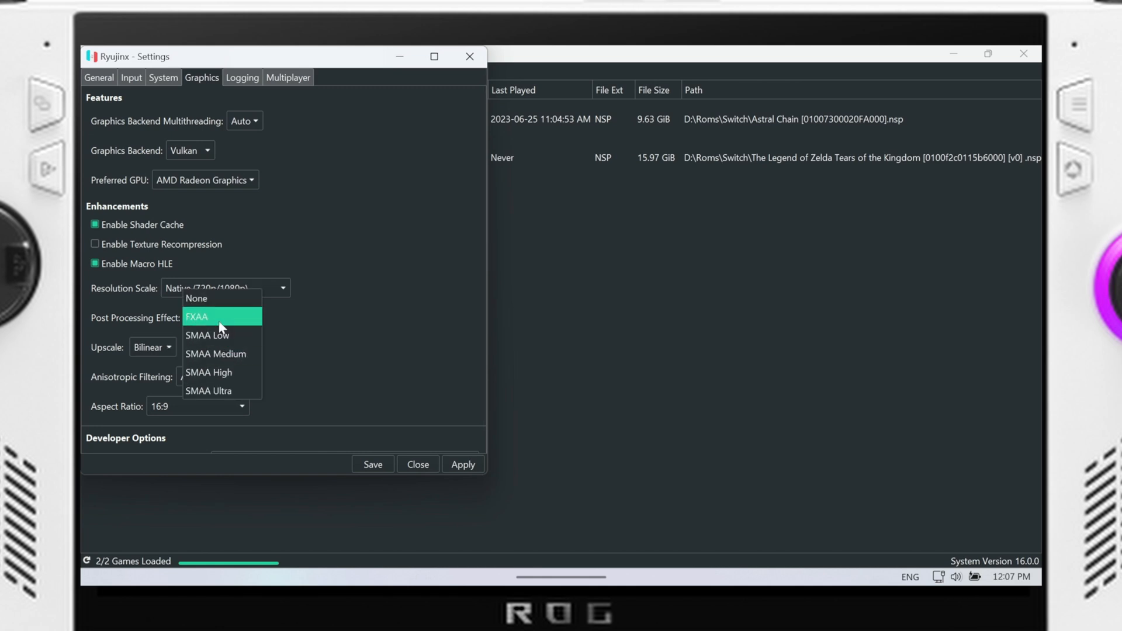
left_click(197, 316)
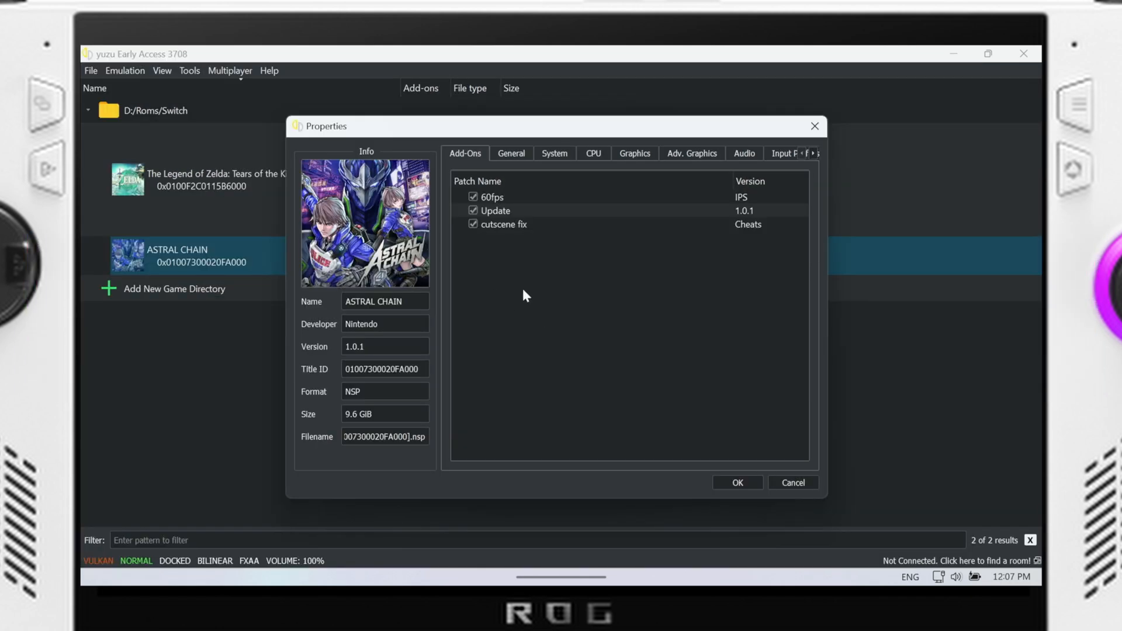
Review Astral Chain's add-ons, picking out the 60fps mod entry.
left_click(491, 197)
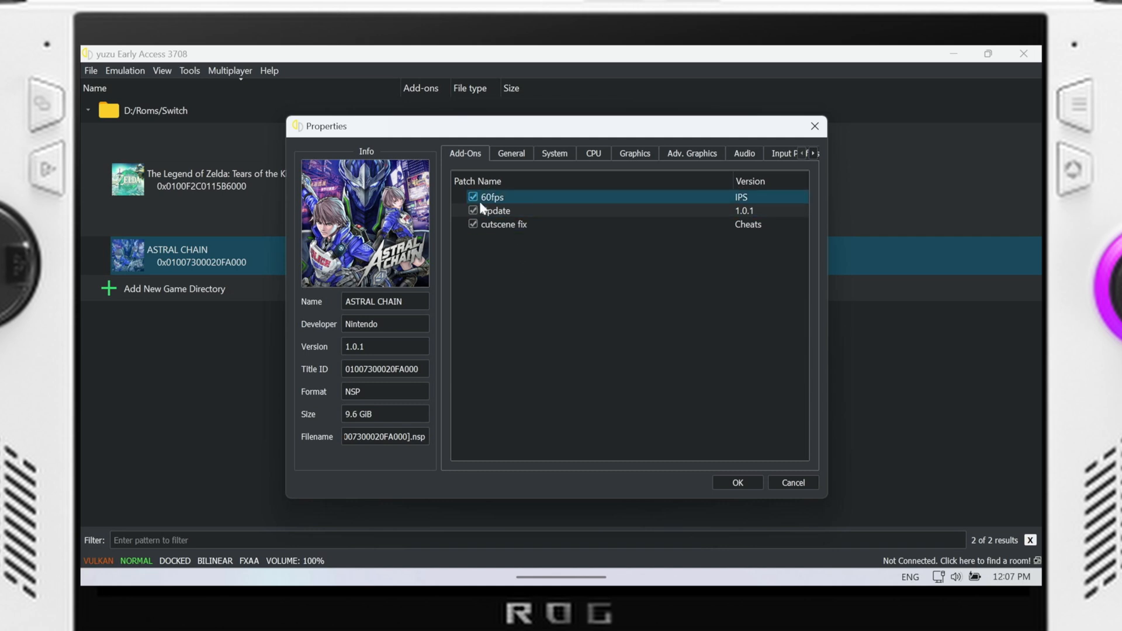
left_click(496, 210)
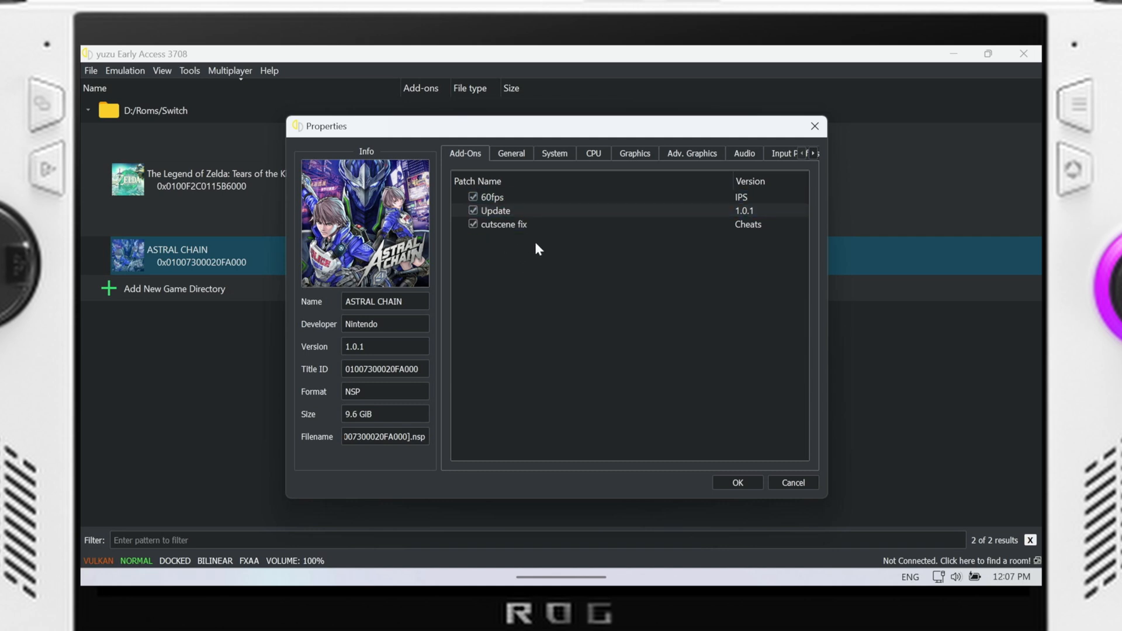
mouse_move(647, 149)
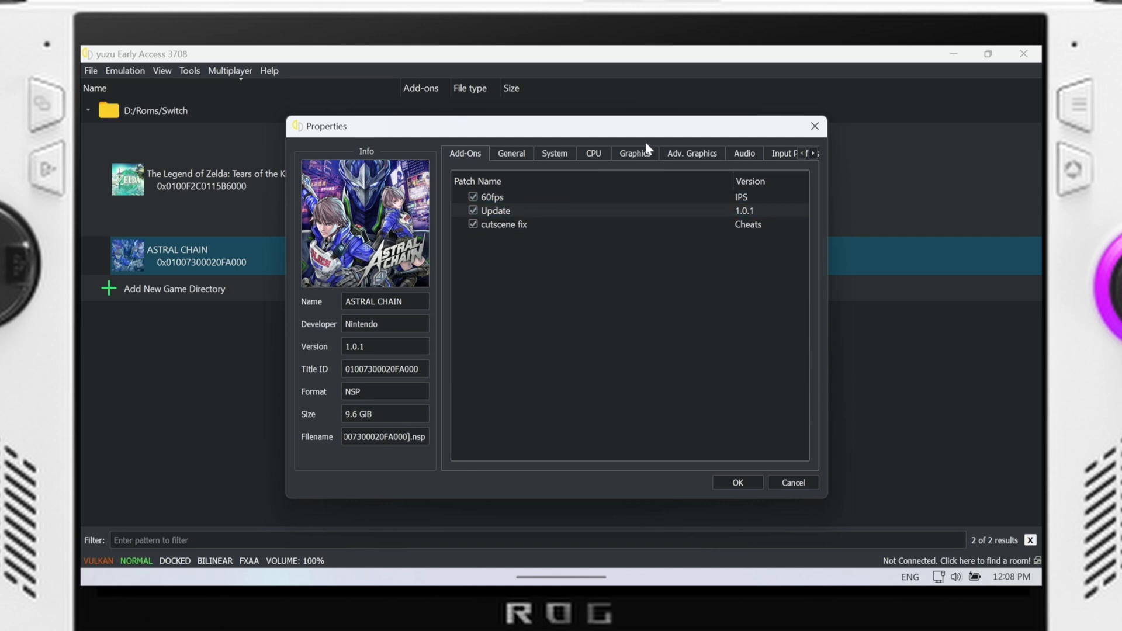
mouse_move(784, 89)
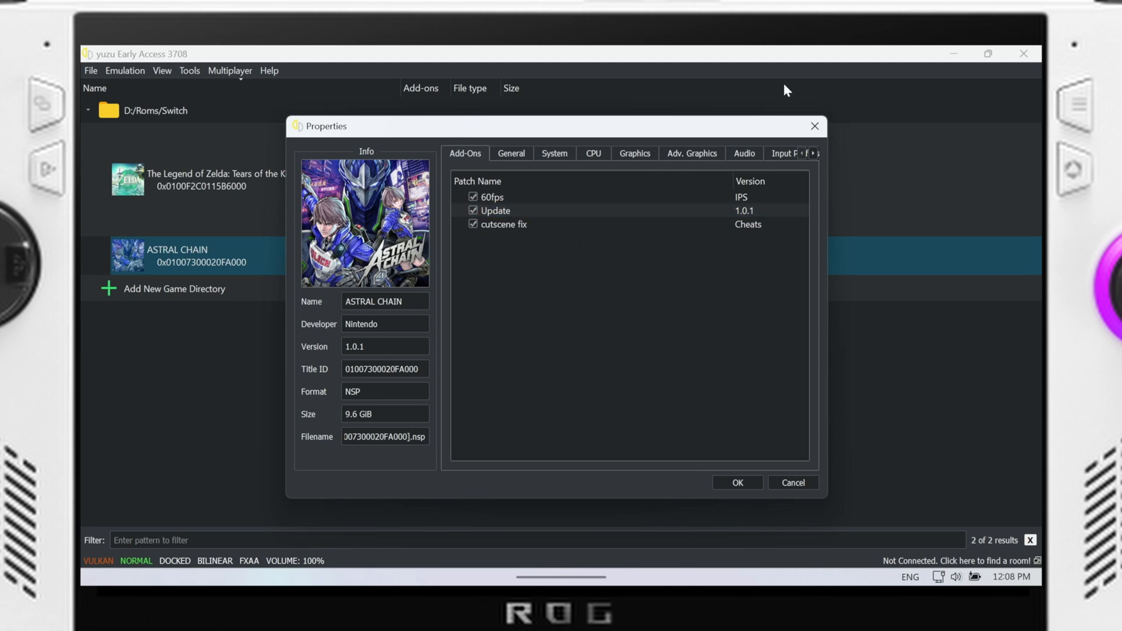
mouse_move(505, 177)
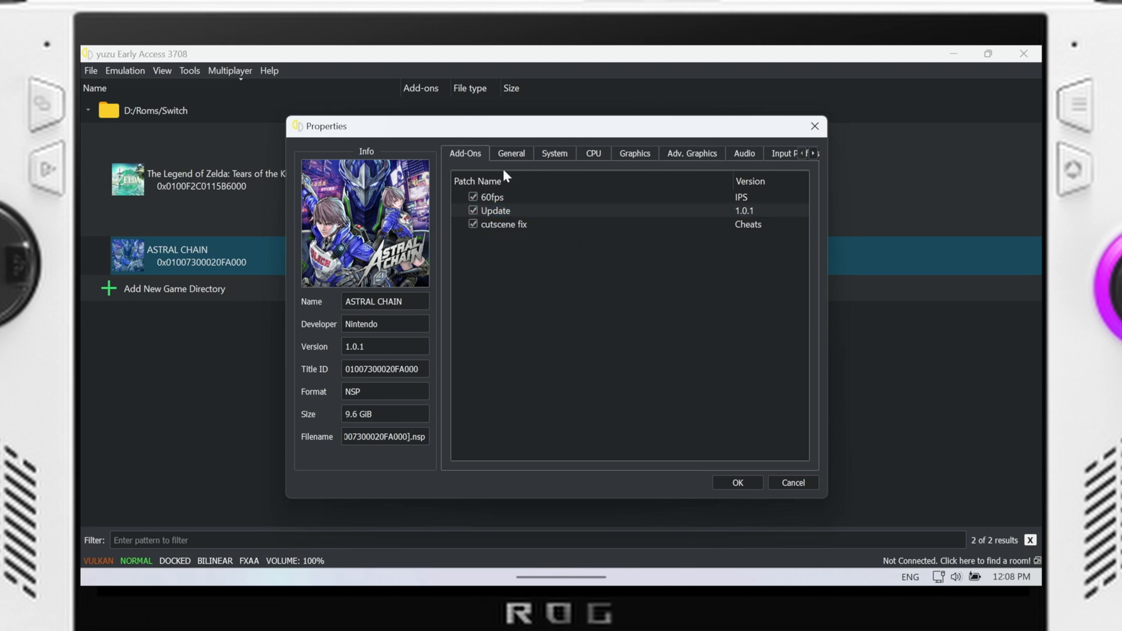
Show the per-game CPU settings with Unsafe accuracy, checking System settings along the way.
left_click(592, 153)
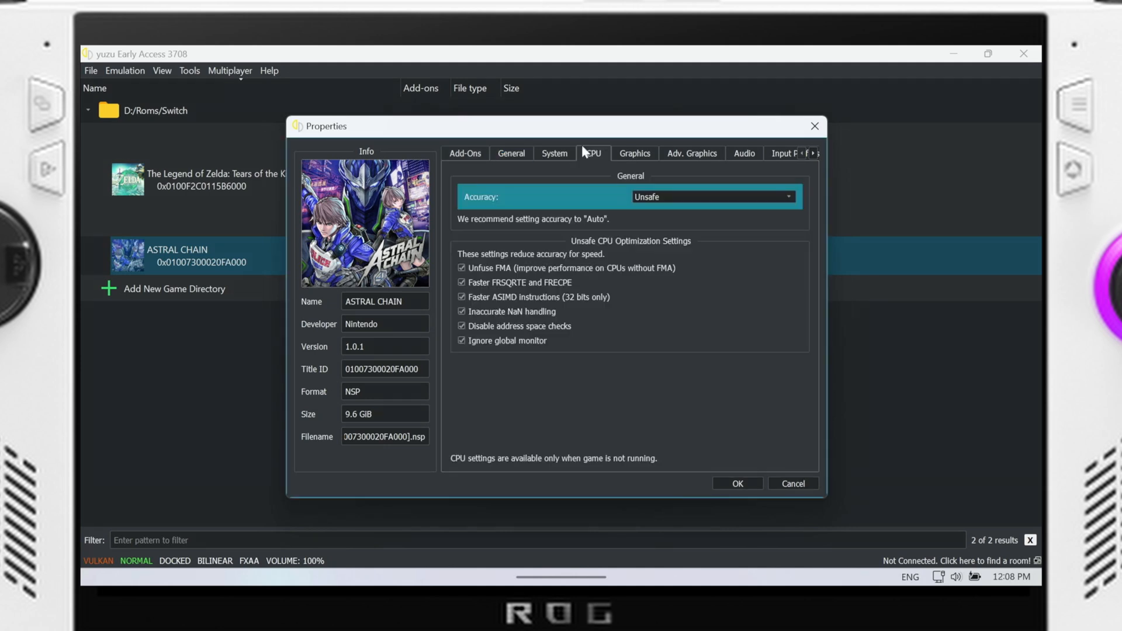
mouse_move(584, 154)
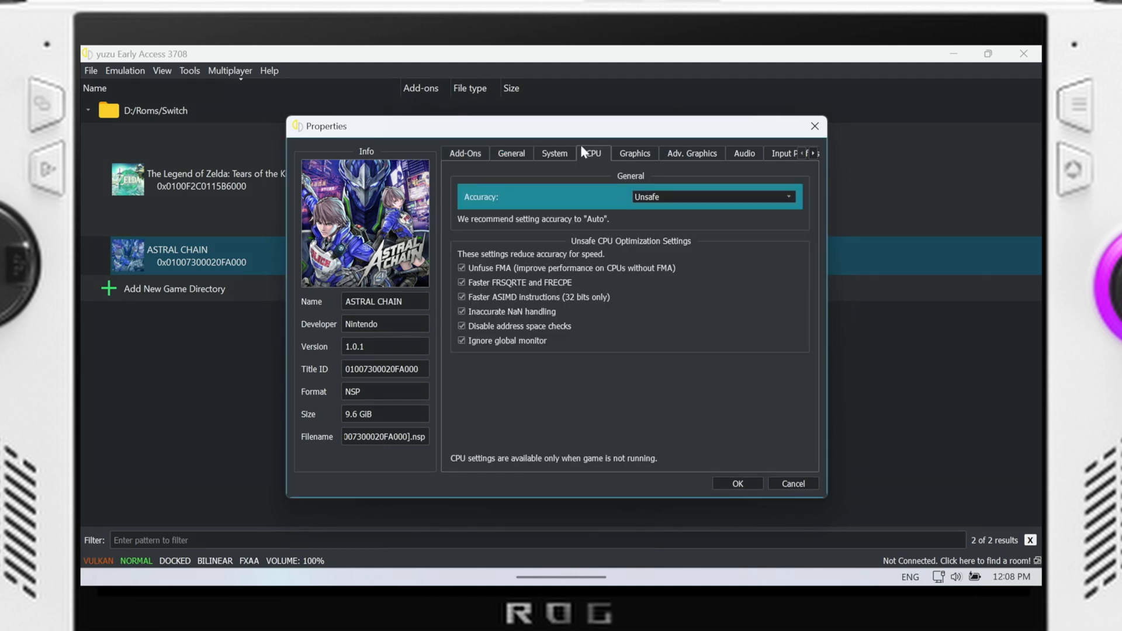
left_click(554, 153)
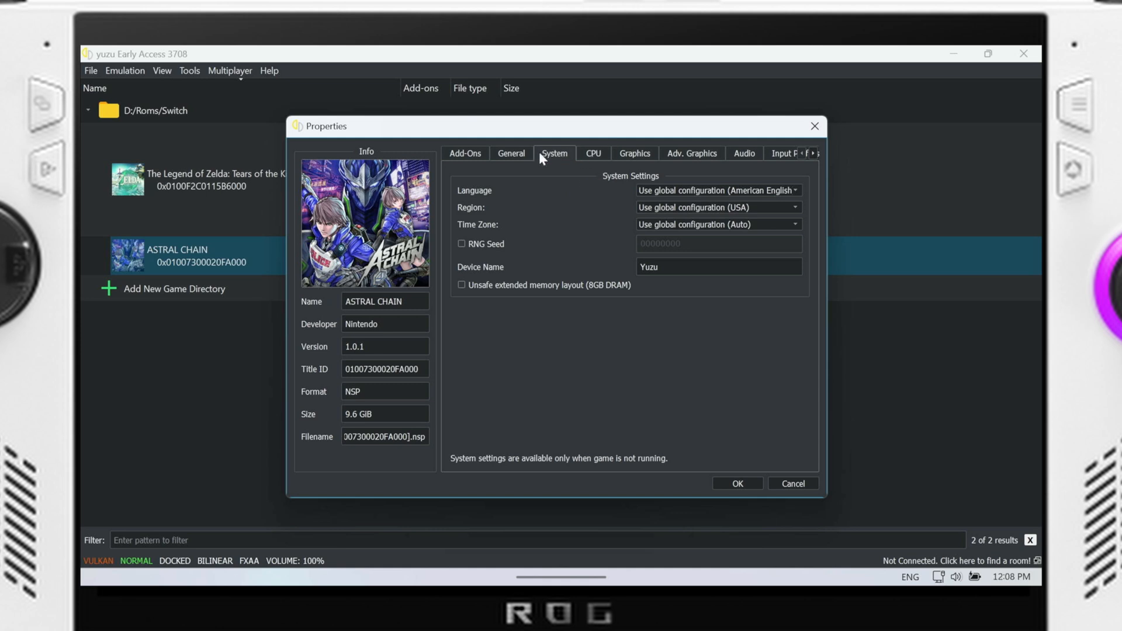
left_click(593, 153)
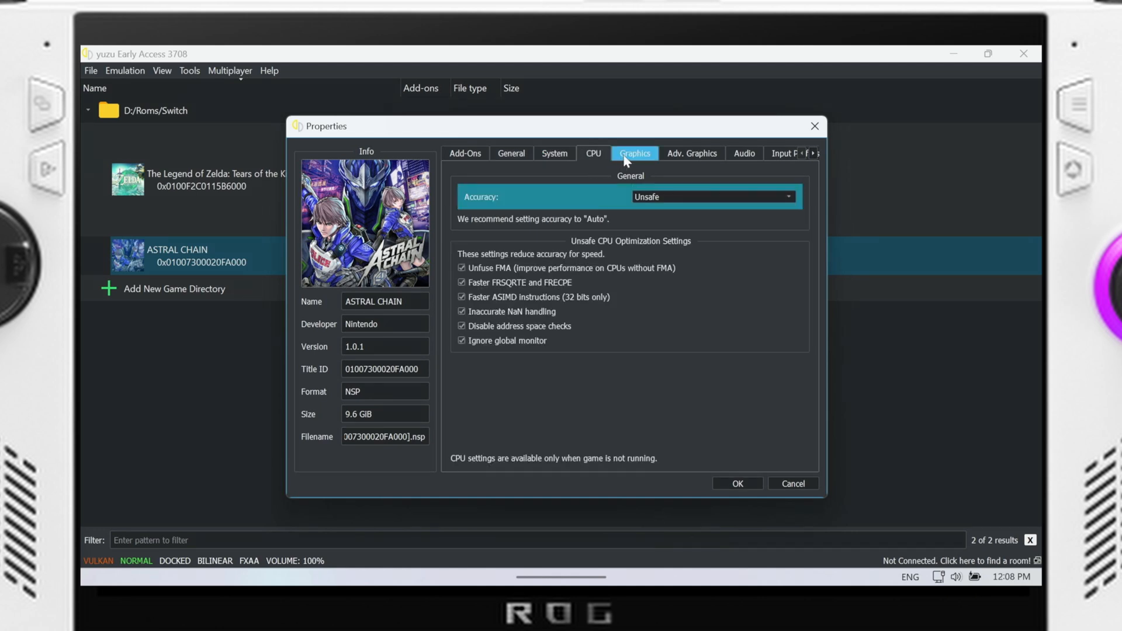
Show the per-game graphics settings, keeping 'Use global configuration (Vulkan)' as the API.
left_click(634, 153)
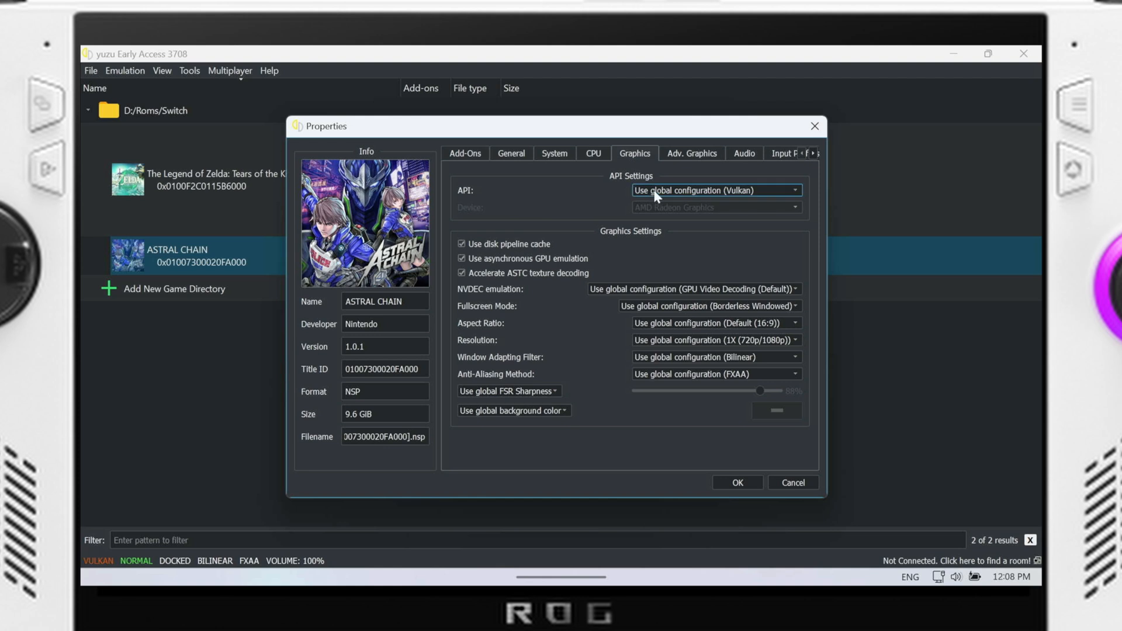
left_click(713, 191)
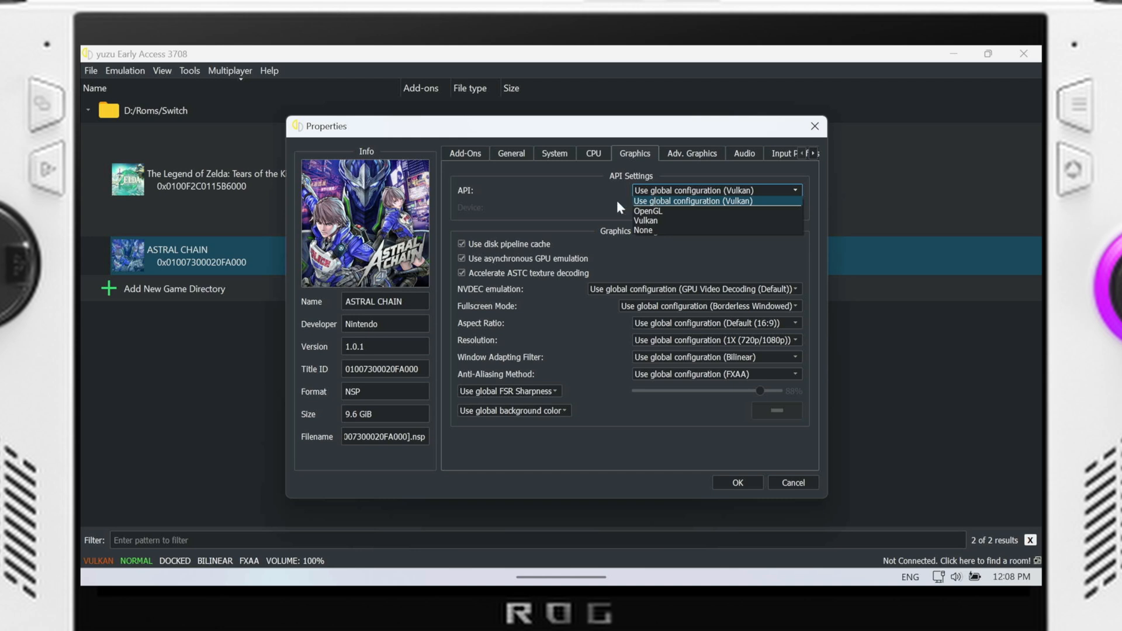
left_click(709, 201)
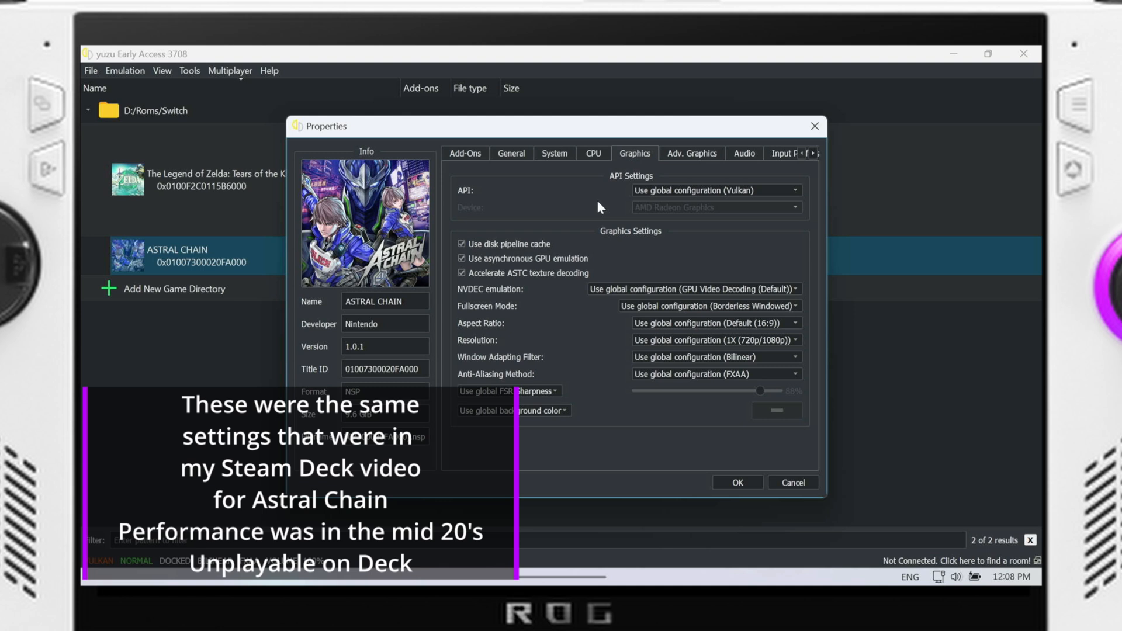
mouse_move(599, 273)
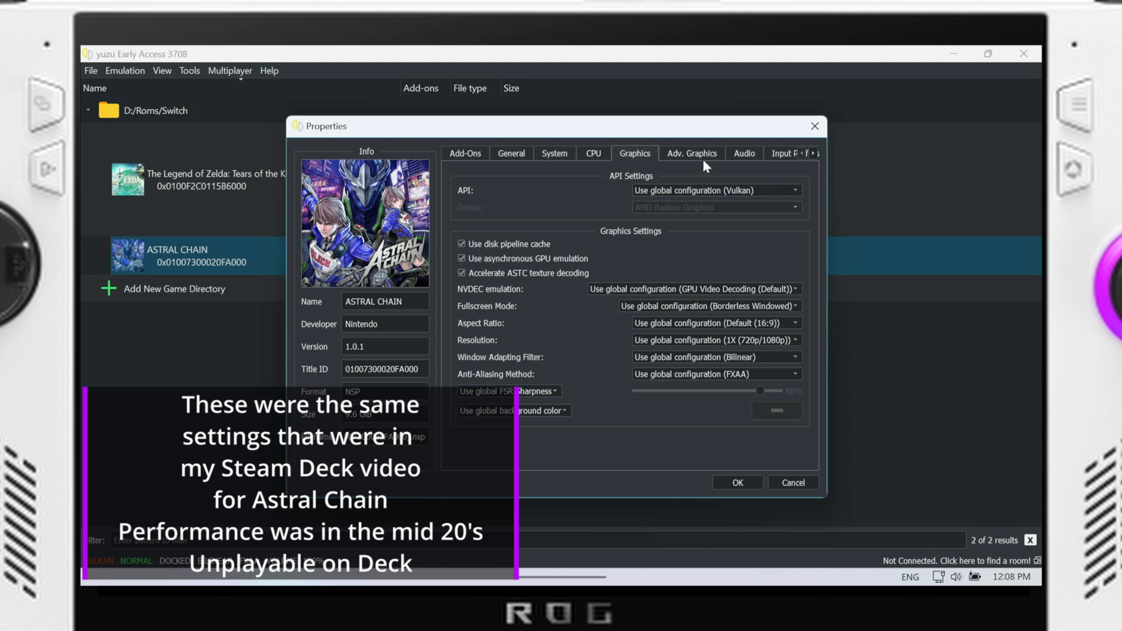
Show Adv. Graphics with Normal accuracy, asynchronous presentation, shader building and Fast GPU Time enabled.
left_click(690, 153)
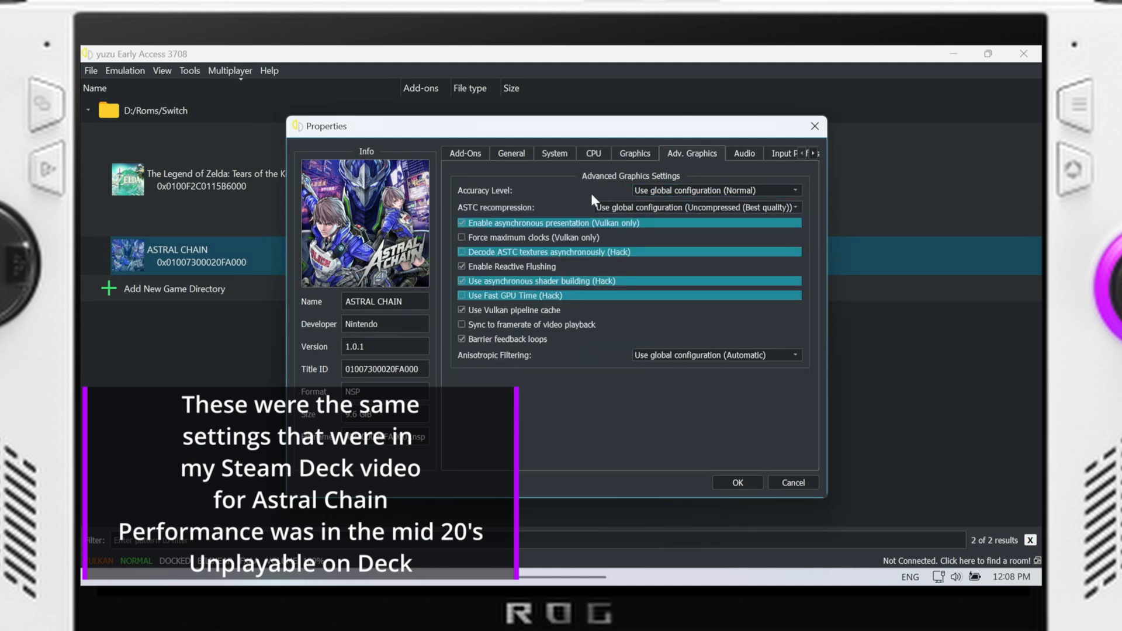
mouse_move(599, 224)
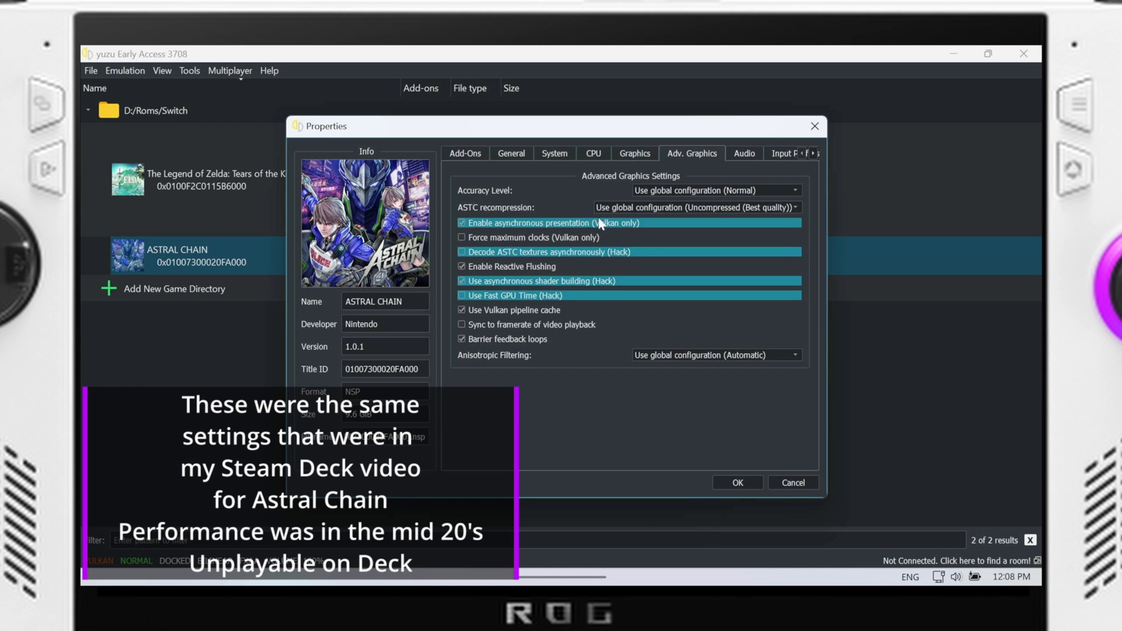
mouse_move(621, 243)
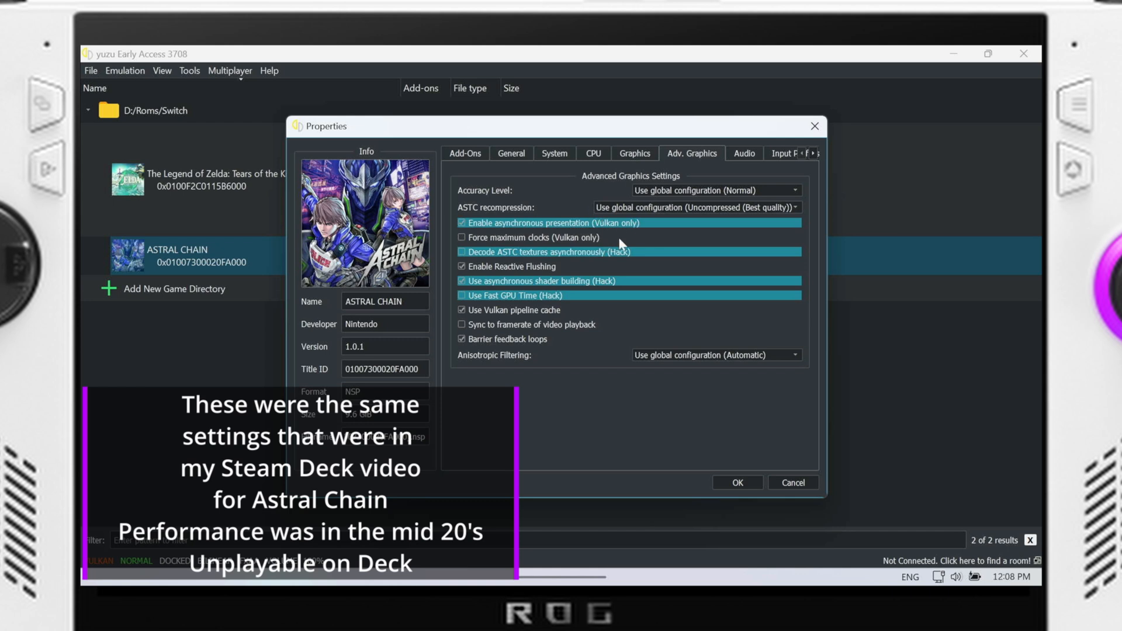
mouse_move(649, 268)
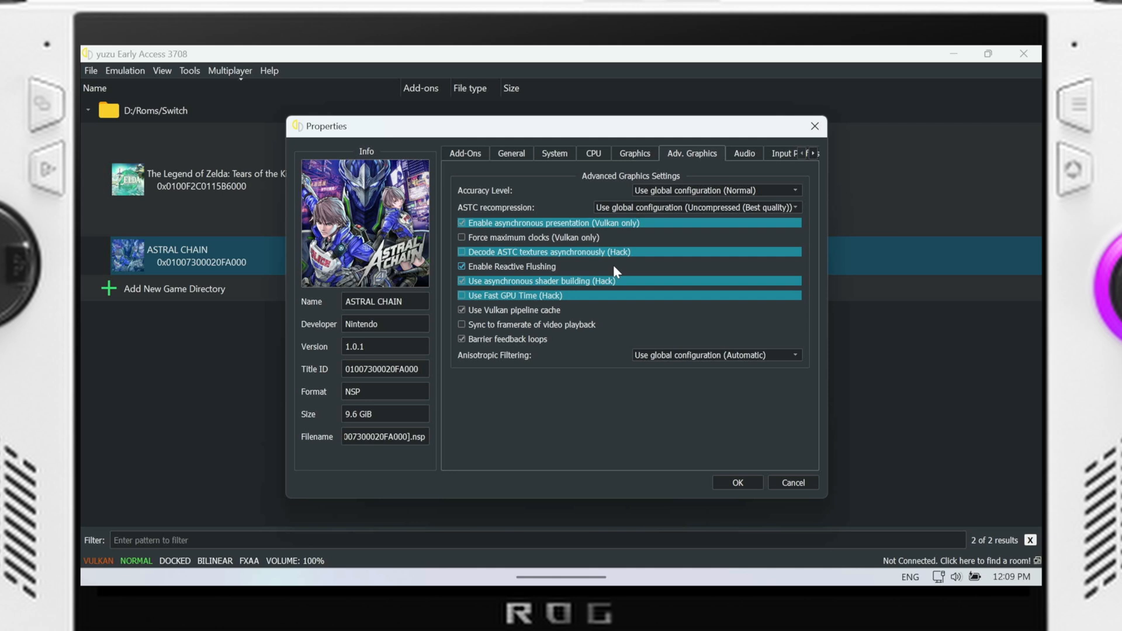
mouse_move(748, 499)
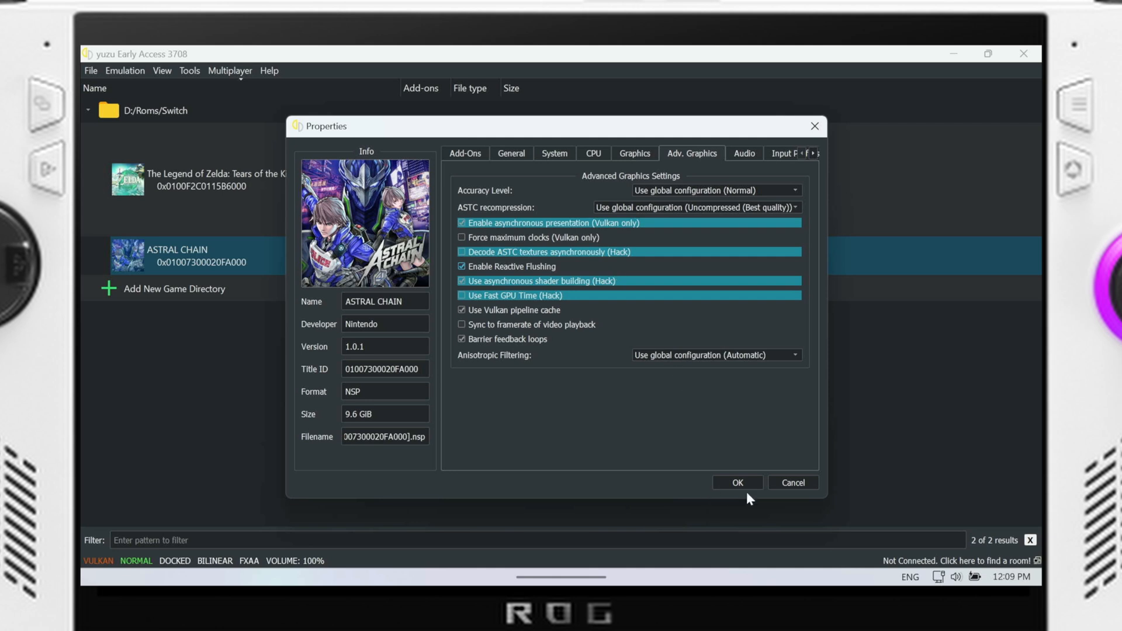
mouse_move(792, 483)
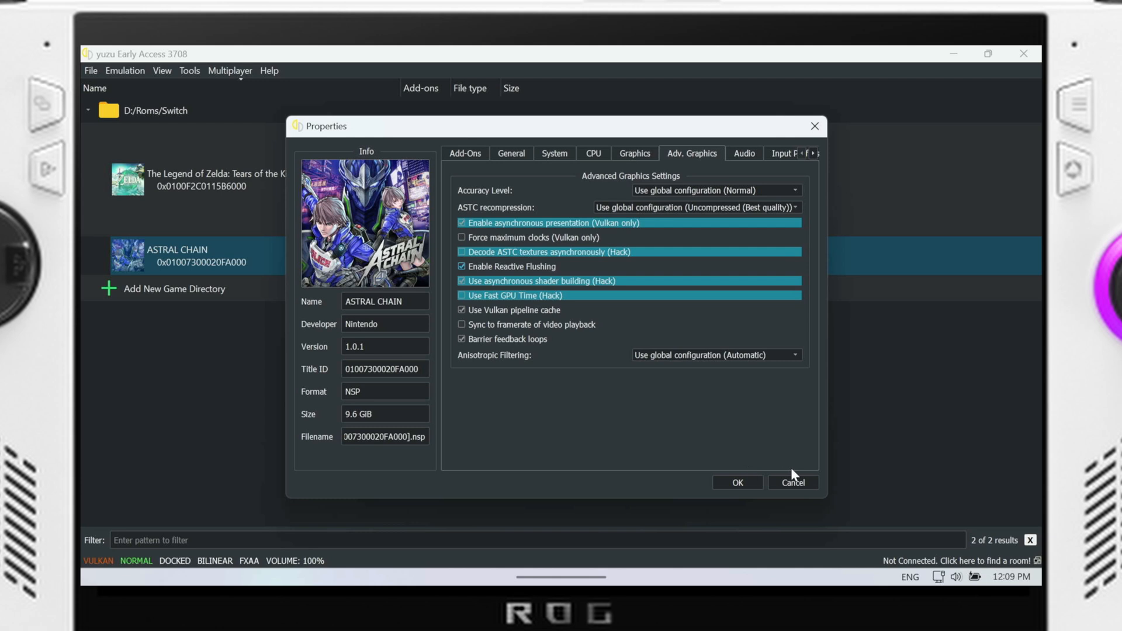
mouse_move(778, 478)
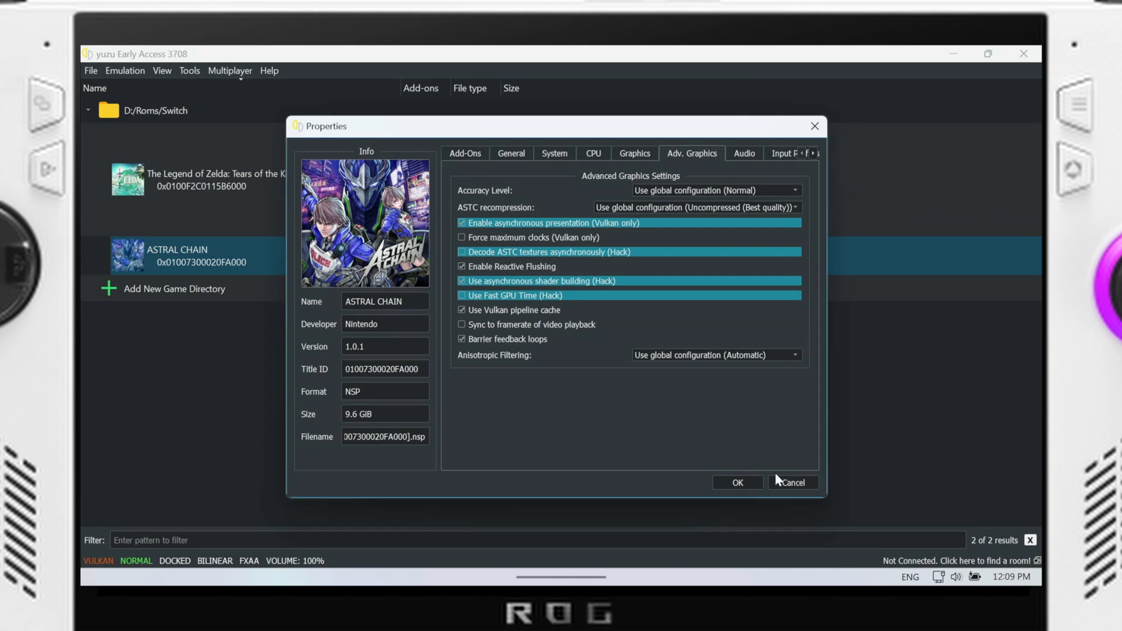